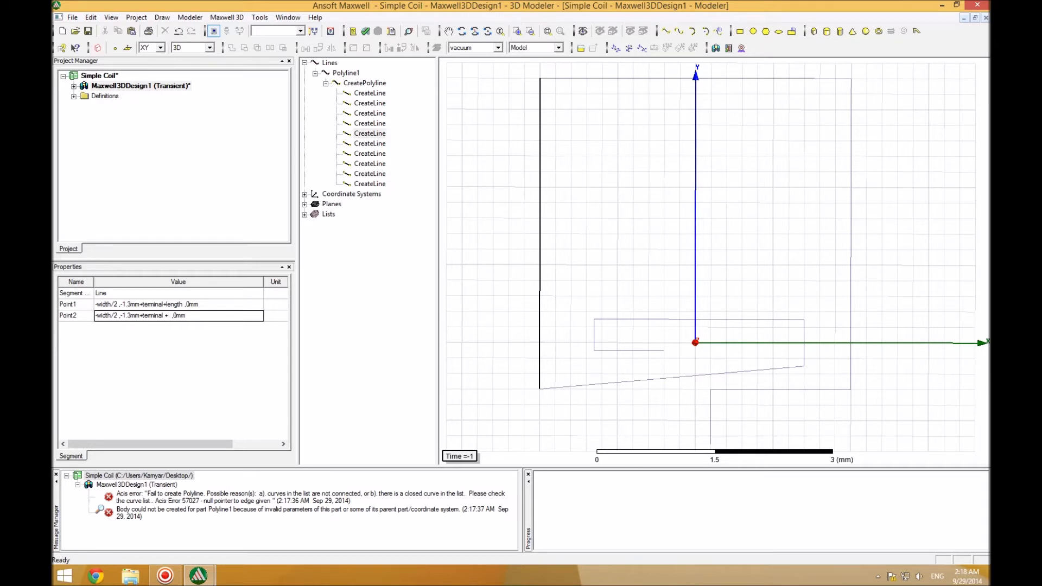
Set the segment's second point to width/2-pitch, -1.3mm+terminal+pitch, 0mm and begin the next length edit
text(pitch)
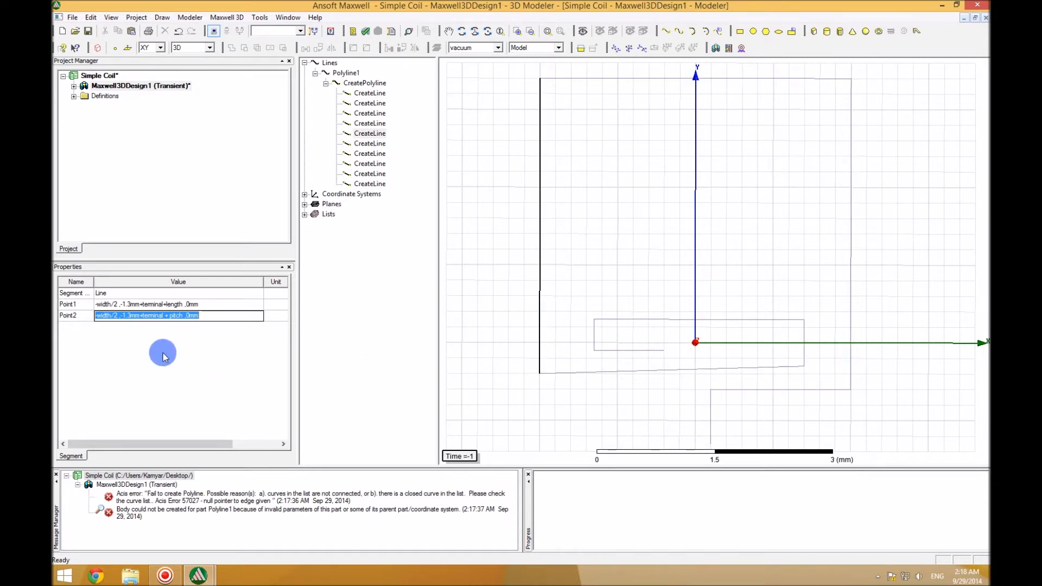
click(370, 143)
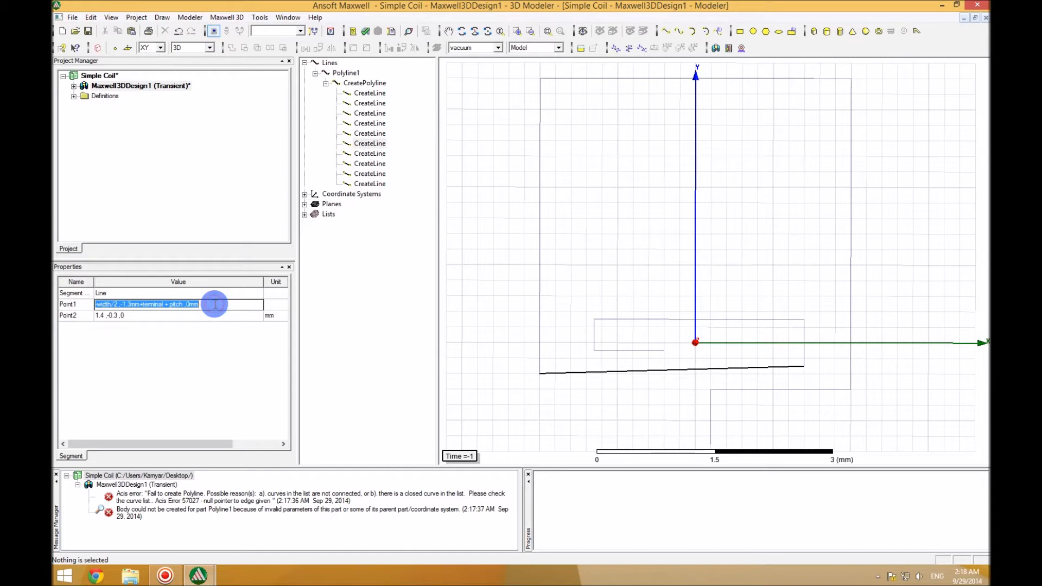
click(178, 315)
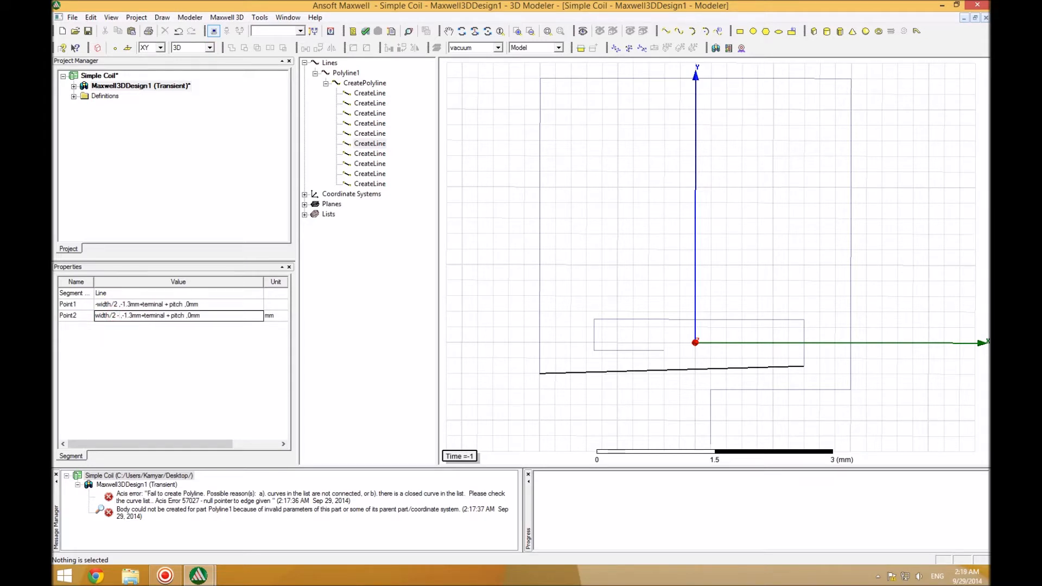
text(width/2 -pitch ,-1.3mm+terminal + pitch ,0mm)
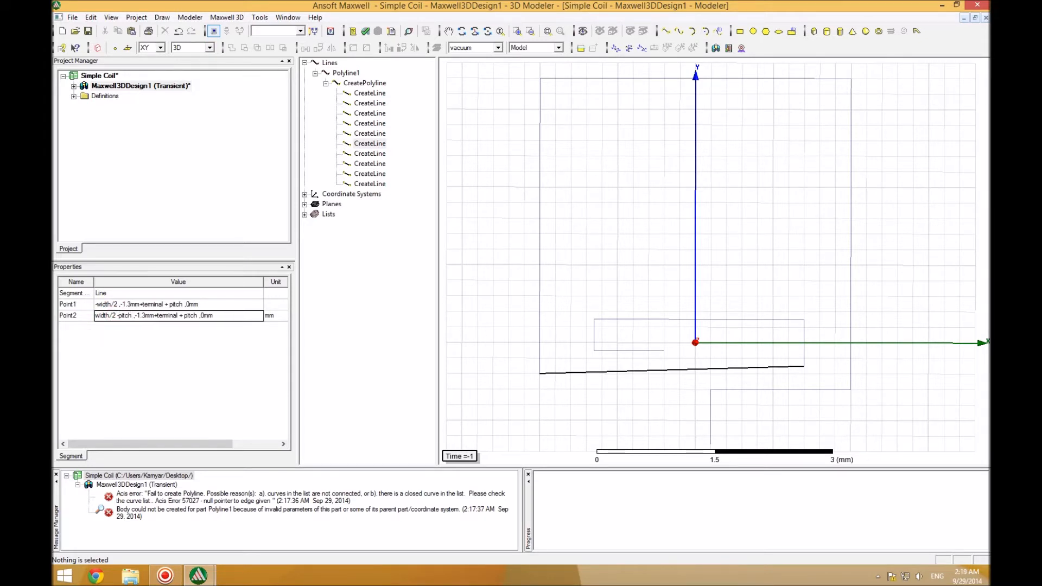
click(177, 315)
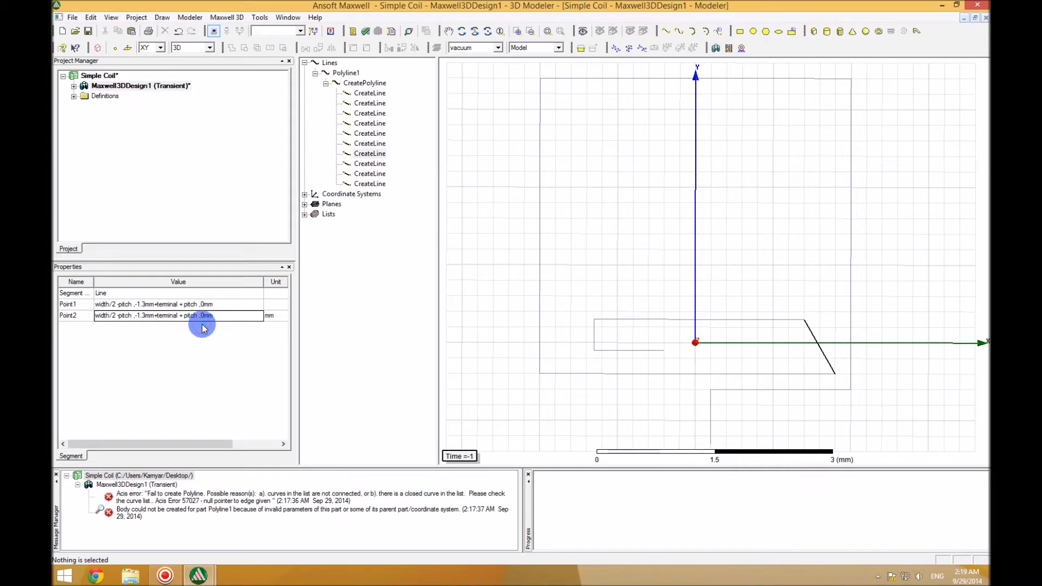
text(length-)
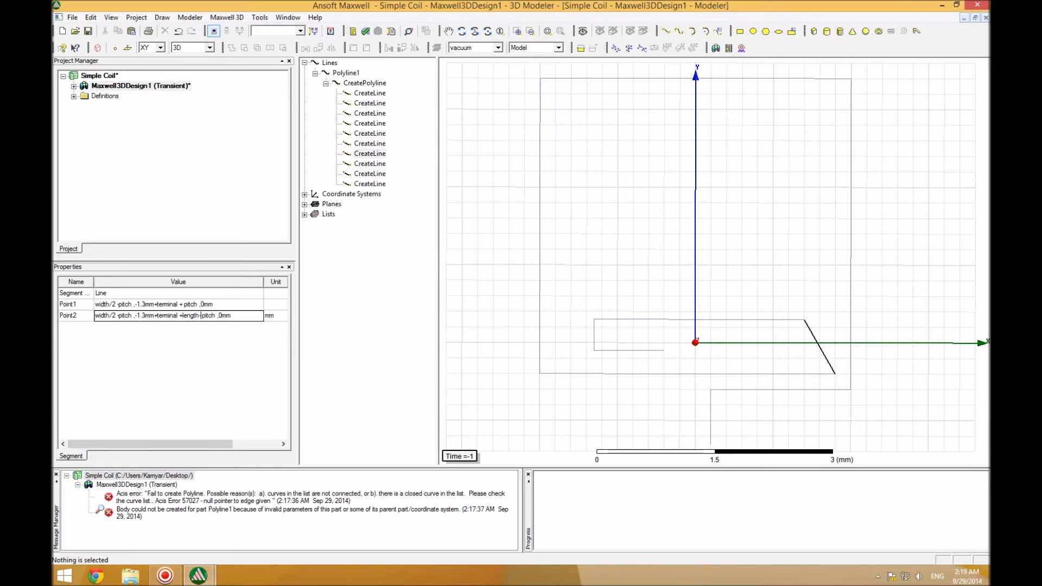
Rewrite the next segment's Point1 and Point2 using length-pitch expressions
click(177, 315)
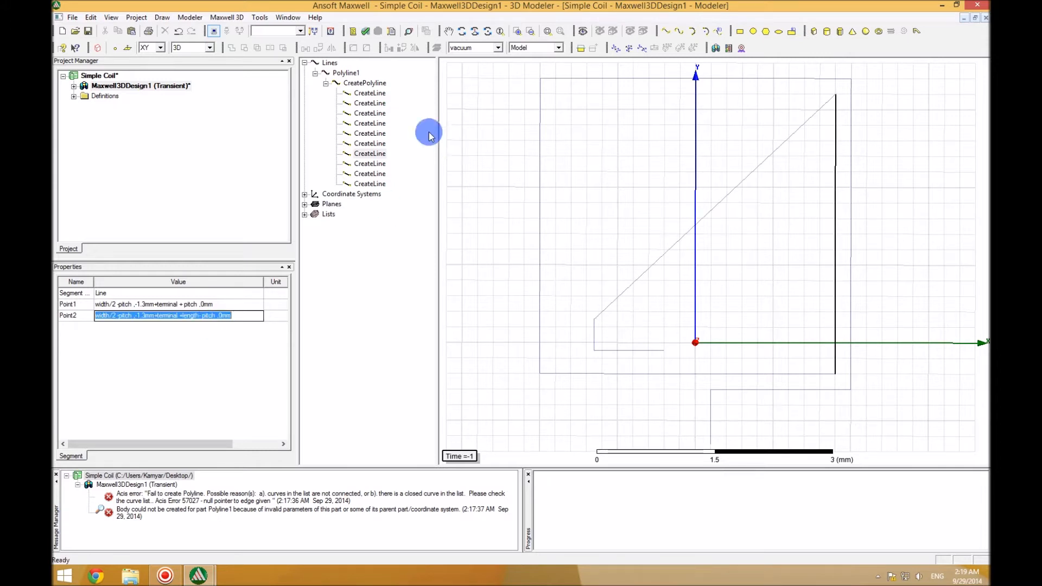
click(369, 164)
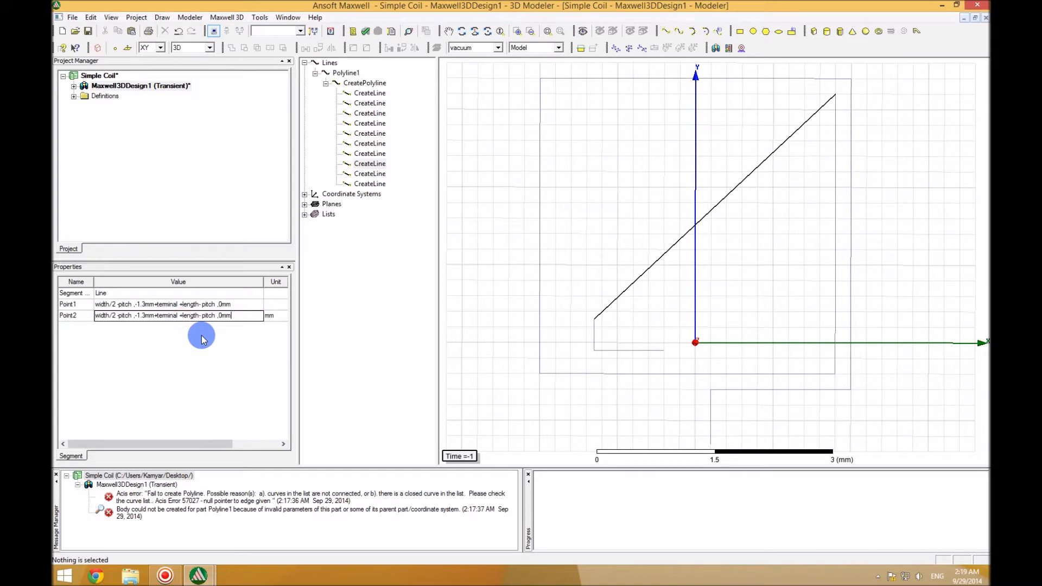
mouse_move(75, 337)
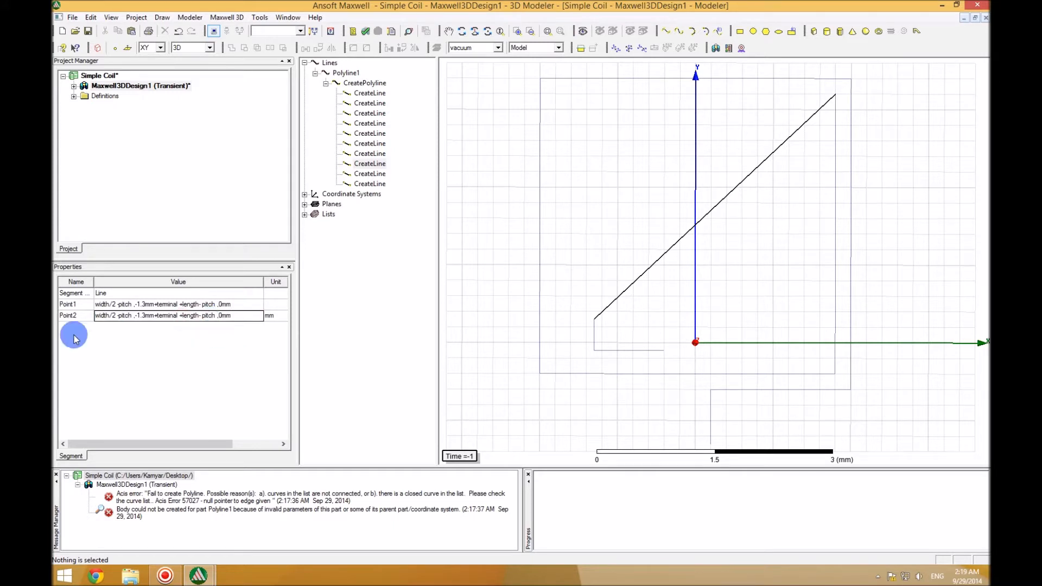
click(116, 315)
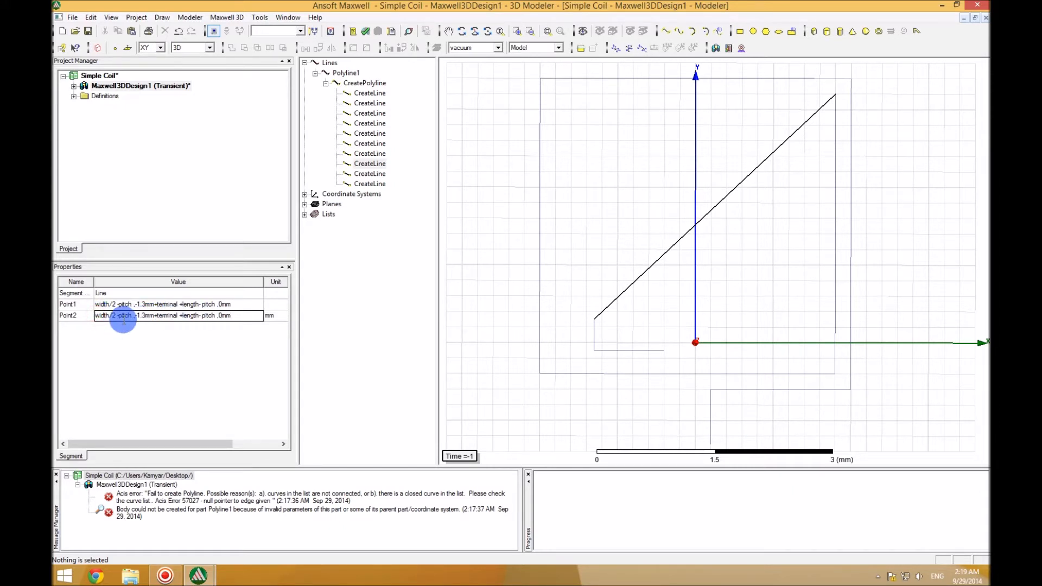
click(133, 315)
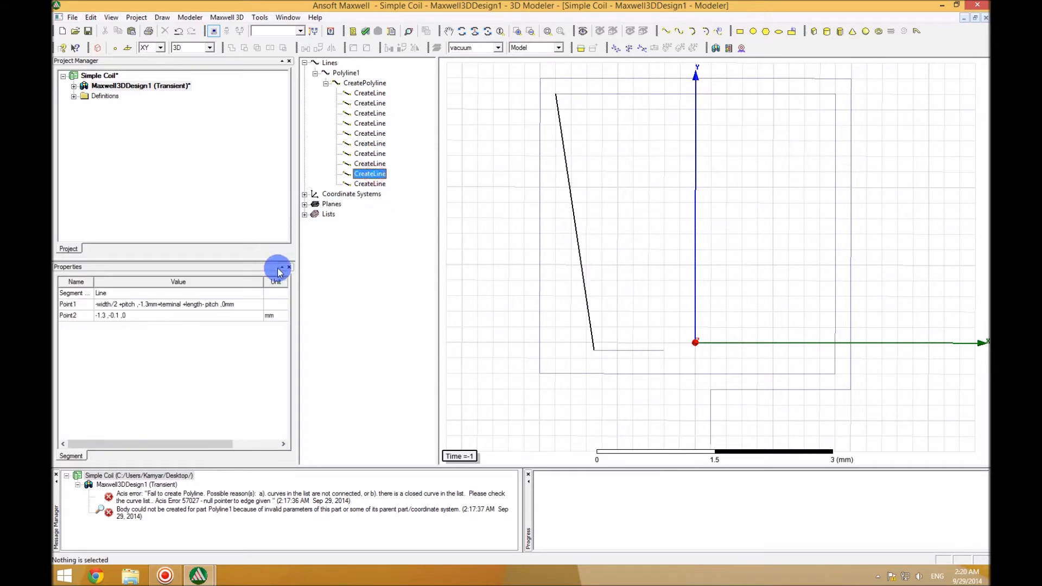
Set the inner left edge to x = -width/2+pitch, ending at y = -1.3mm+terminal+2*pitch
click(166, 304)
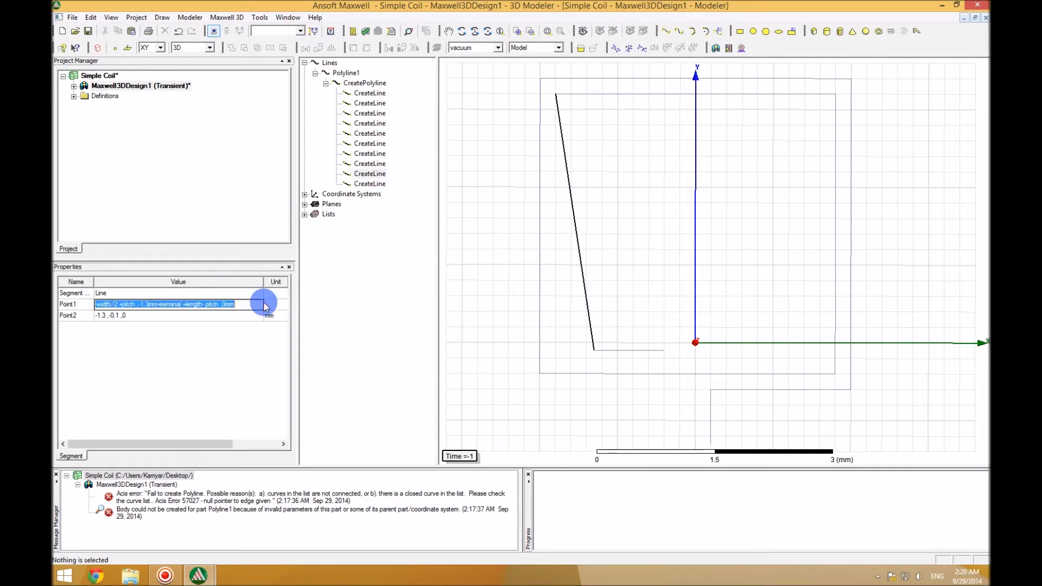
click(166, 315)
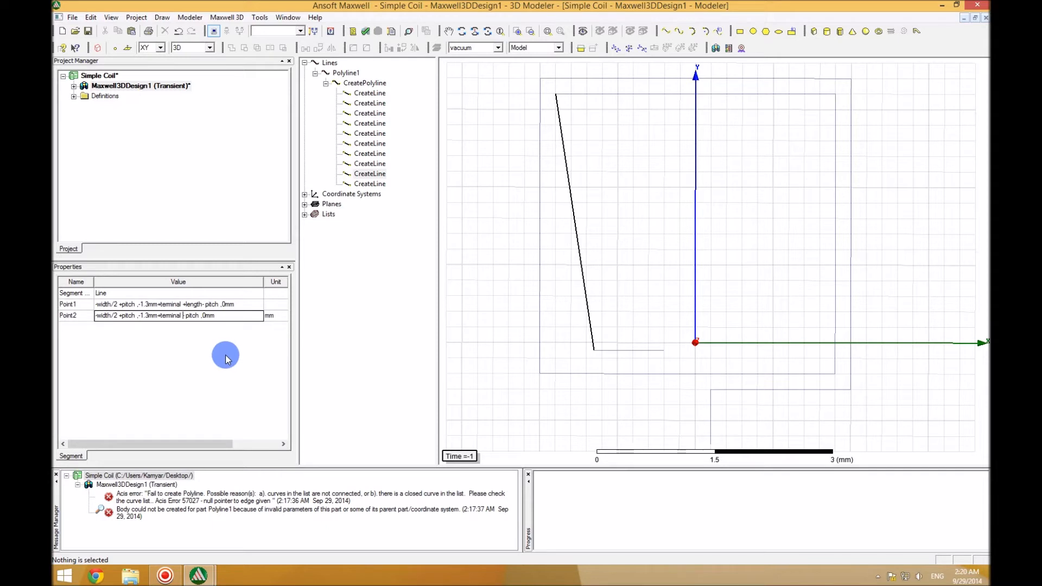
click(200, 314)
text(+)
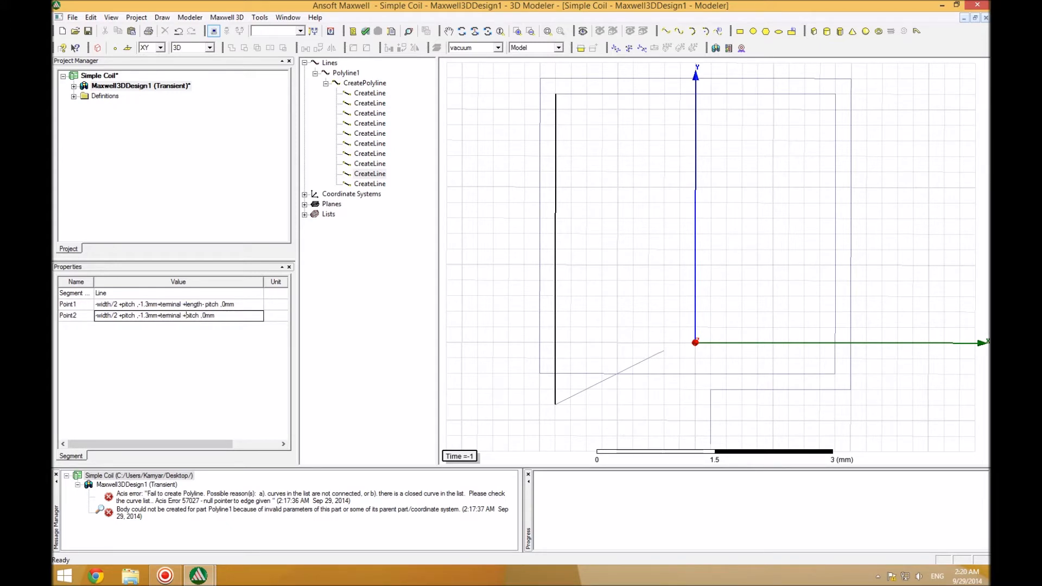
double_click(177, 315)
text(2*)
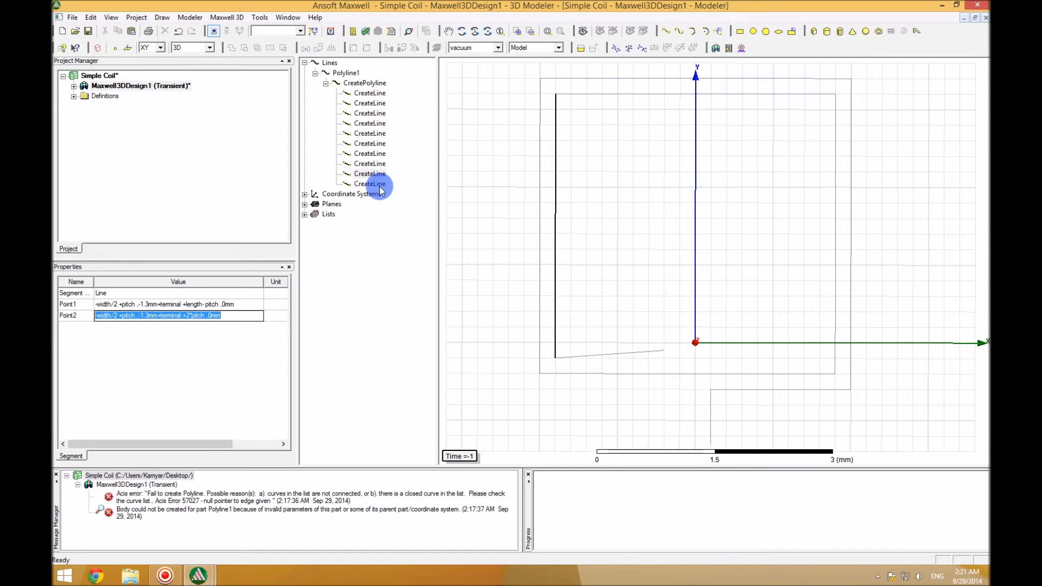
Set the last segment's Point2 to -2*pitch, -1.3mm+terminal+2*pitch, 0mm, closing the inner turn
click(370, 183)
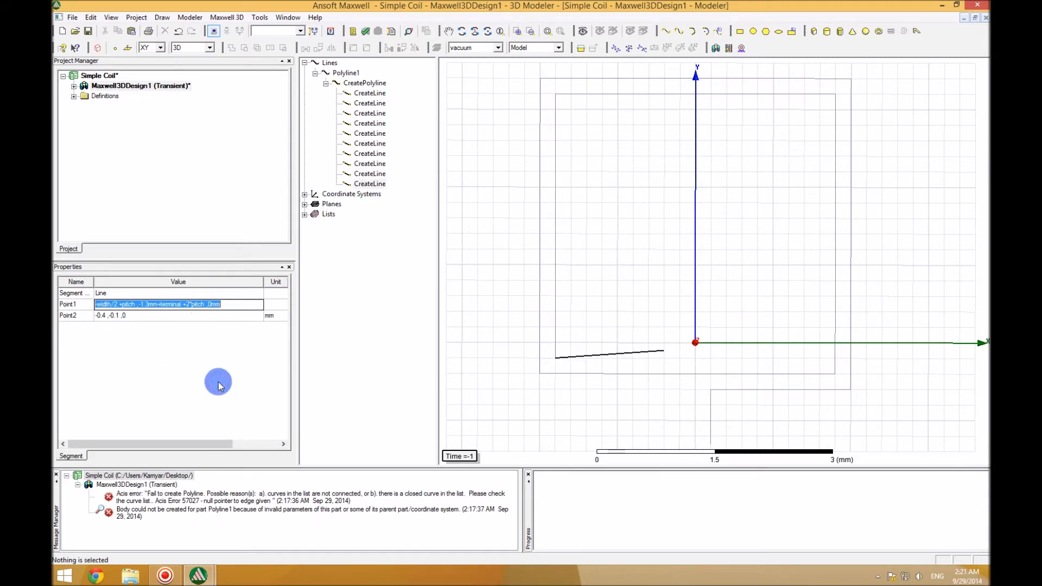
click(177, 315)
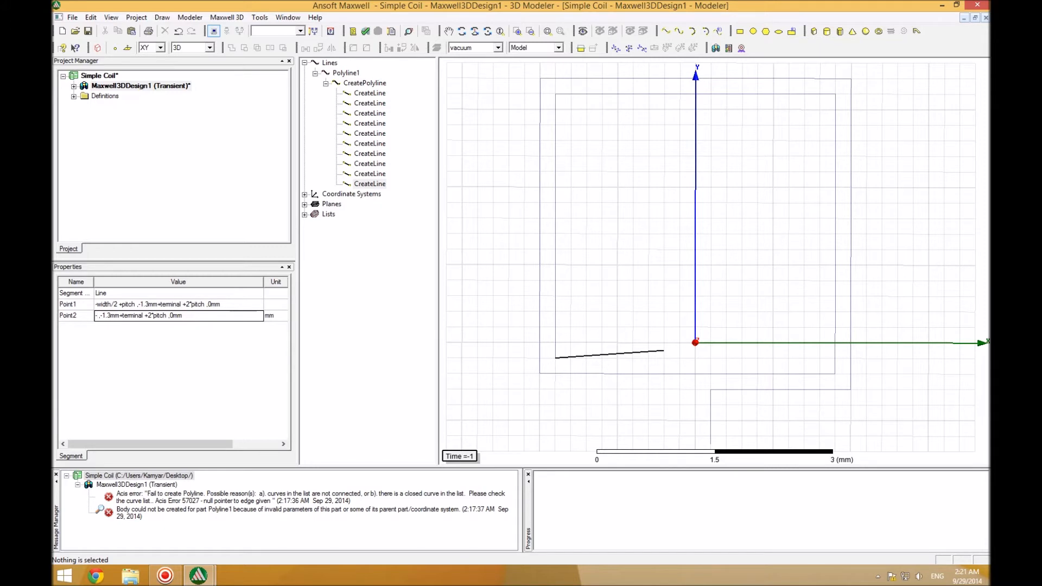
text(-2)
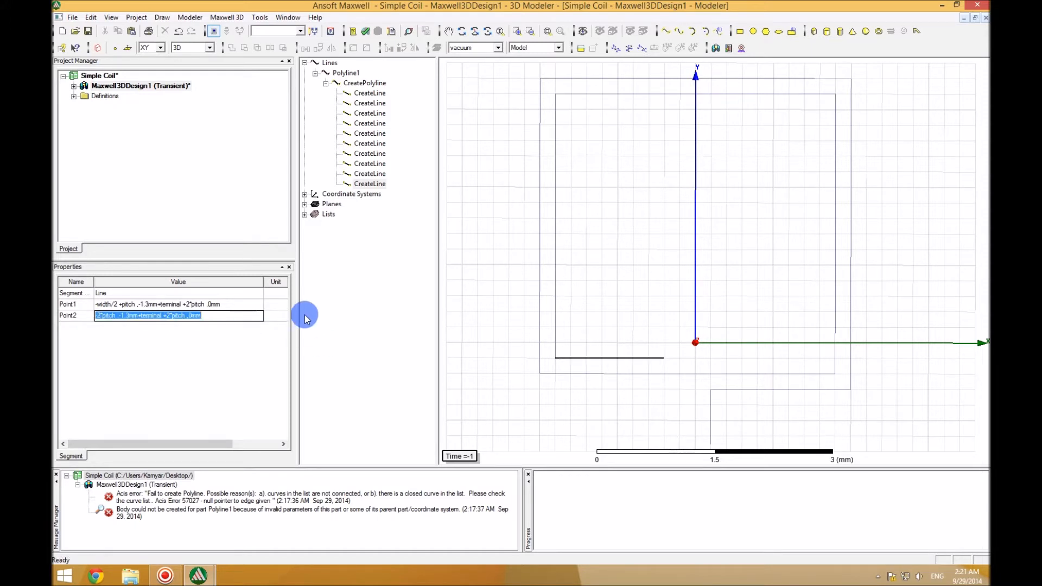
mouse_move(665, 351)
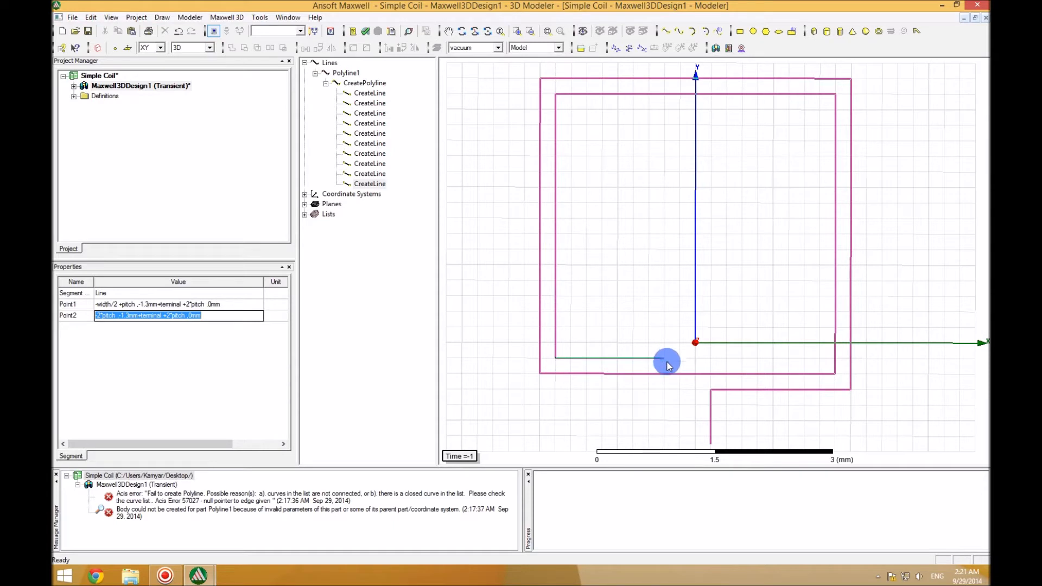
mouse_move(667, 369)
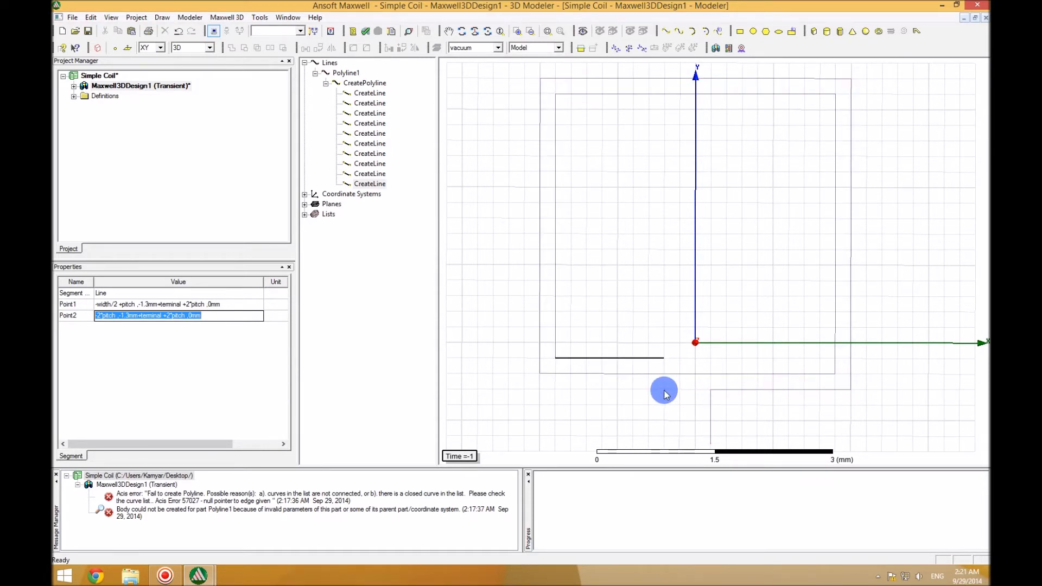
mouse_move(676, 424)
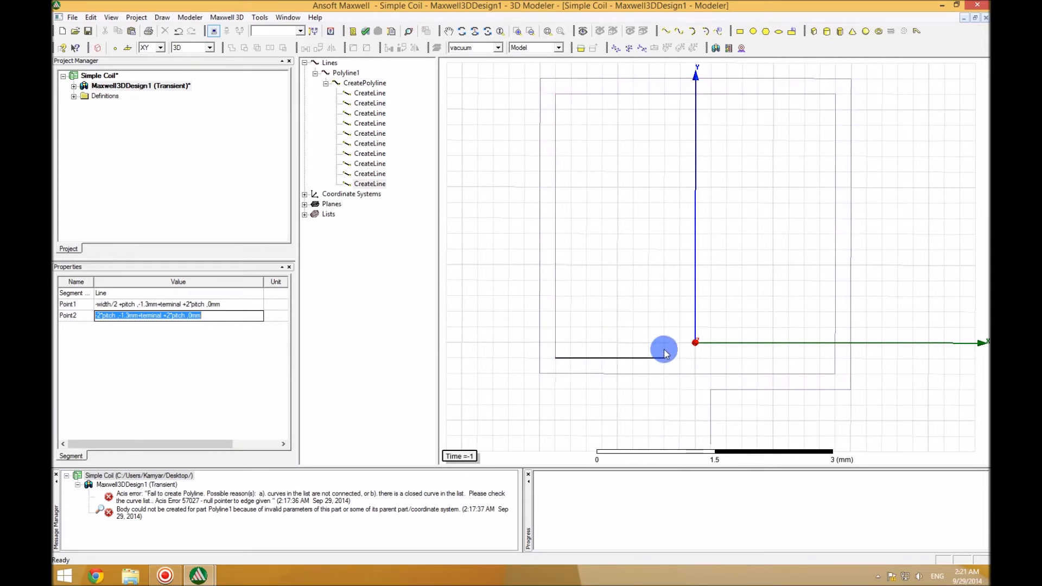
mouse_move(681, 352)
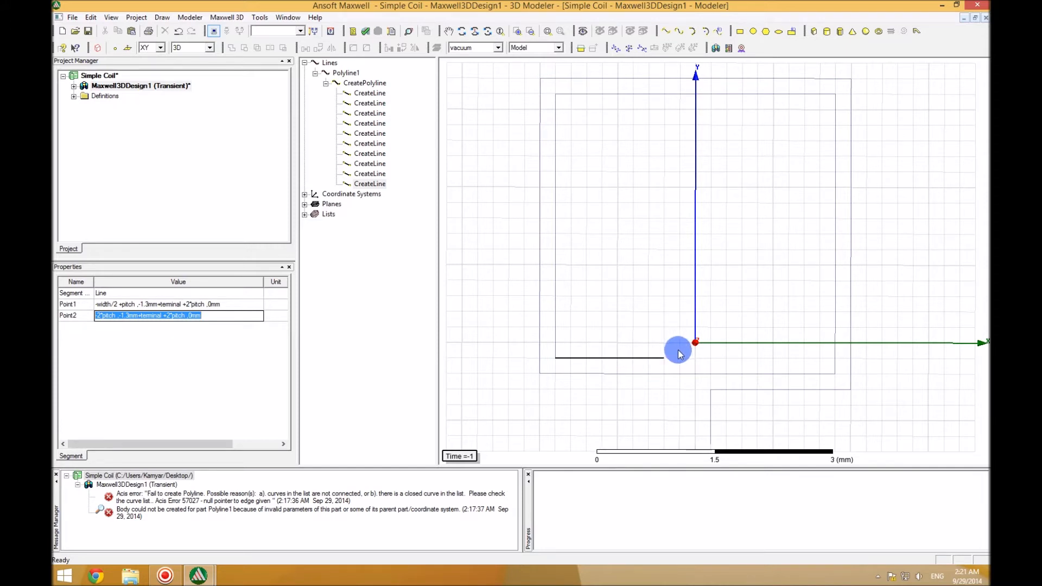
mouse_move(677, 393)
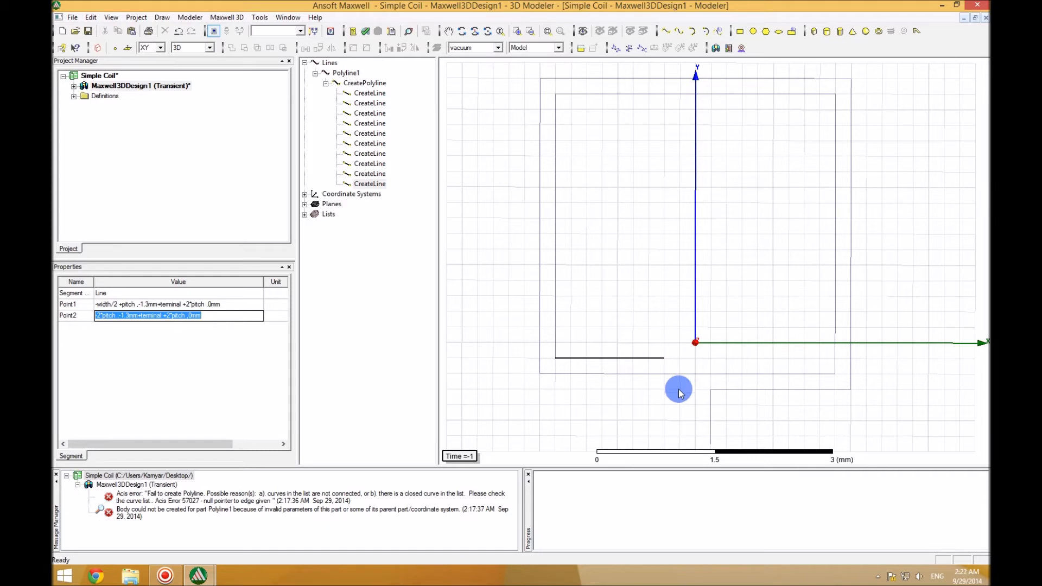
mouse_move(679, 354)
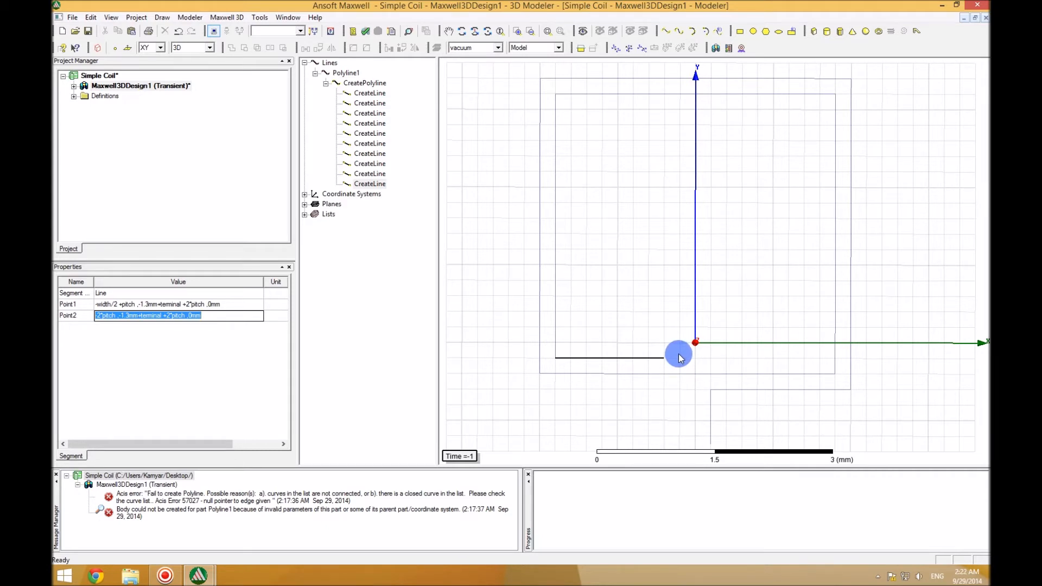
mouse_move(677, 351)
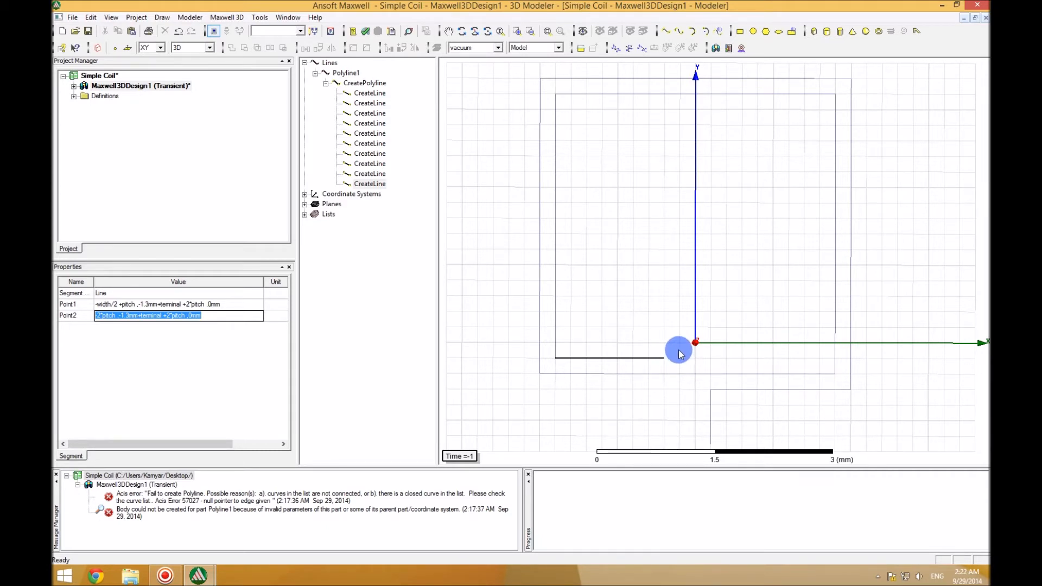
mouse_move(678, 360)
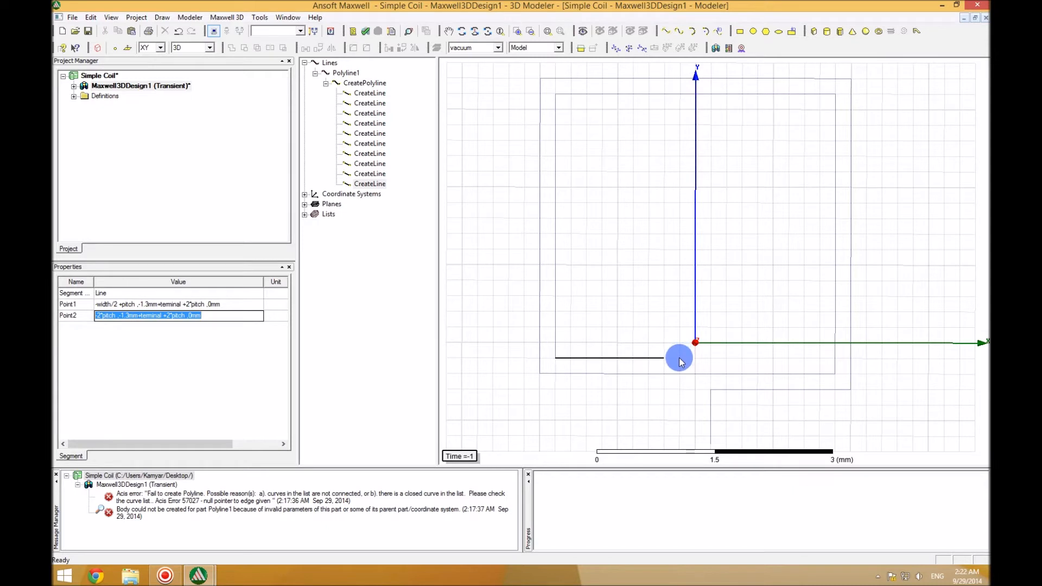
mouse_move(679, 391)
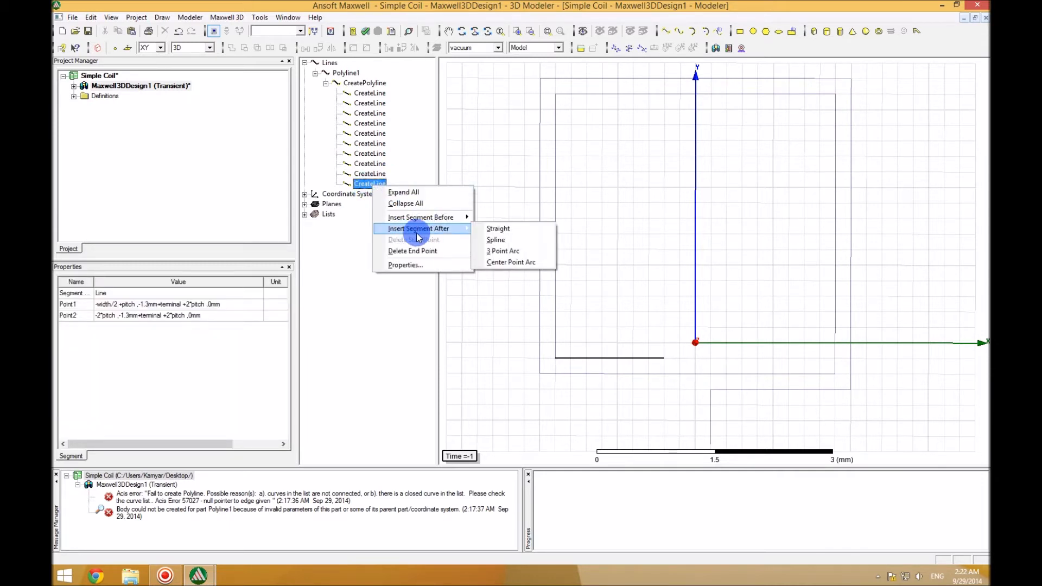
mouse_move(498, 228)
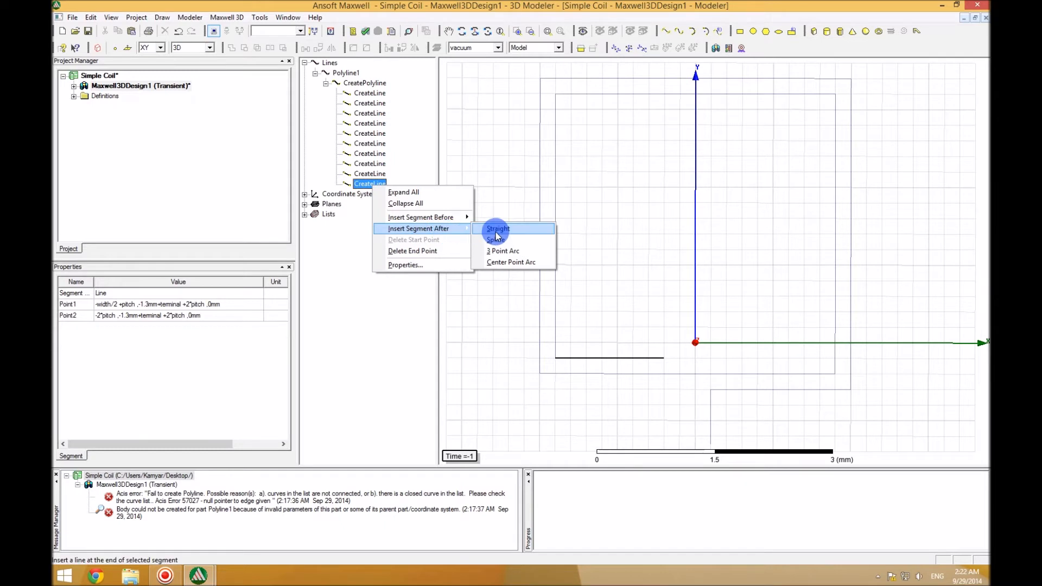
Insert a straight segment after the last one, ending at -2*pitch, -1.3mm+terminal+2*pitch, via
click(498, 228)
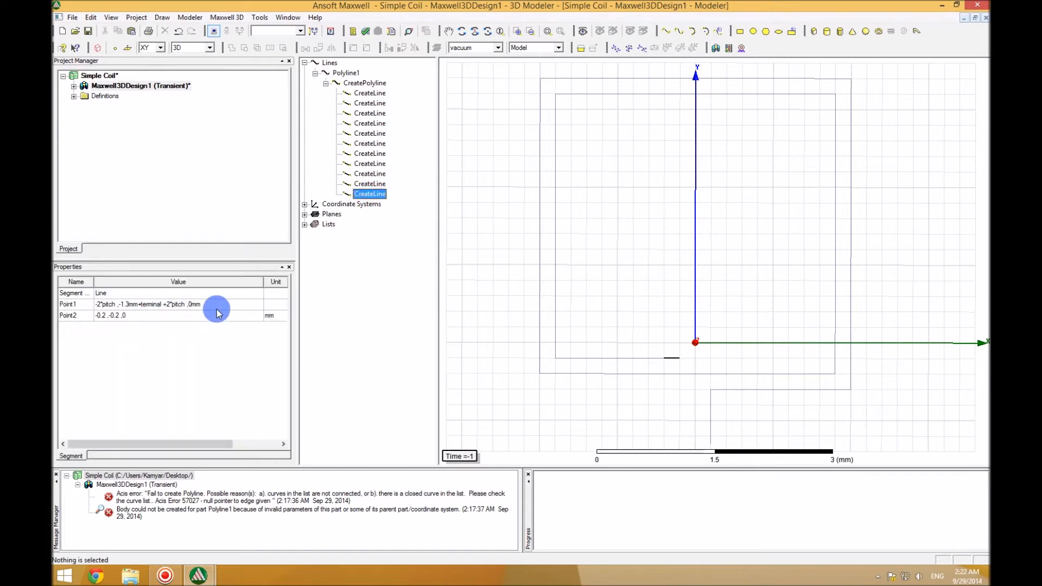
double_click(148, 304)
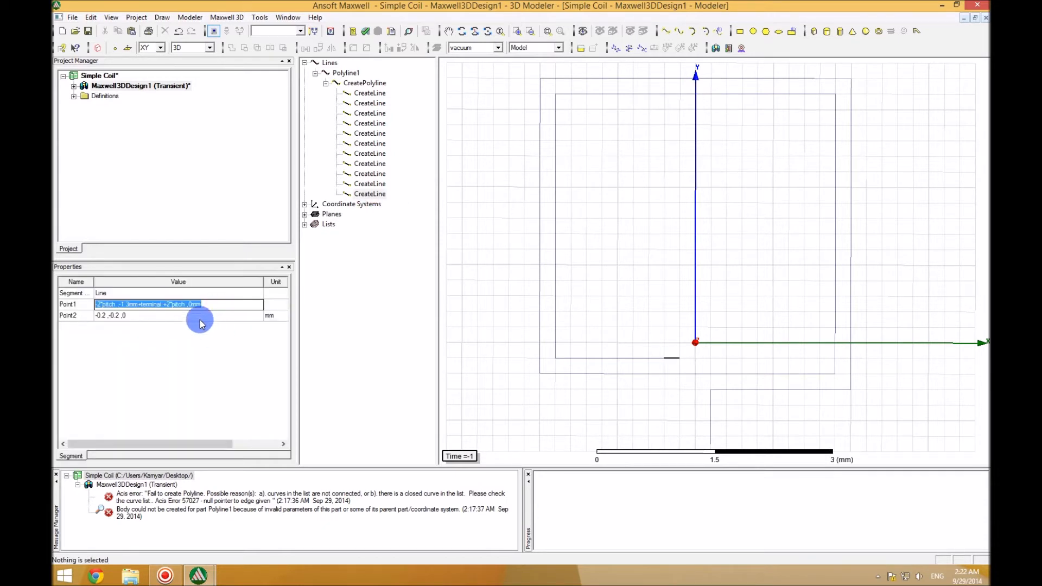
click(179, 315)
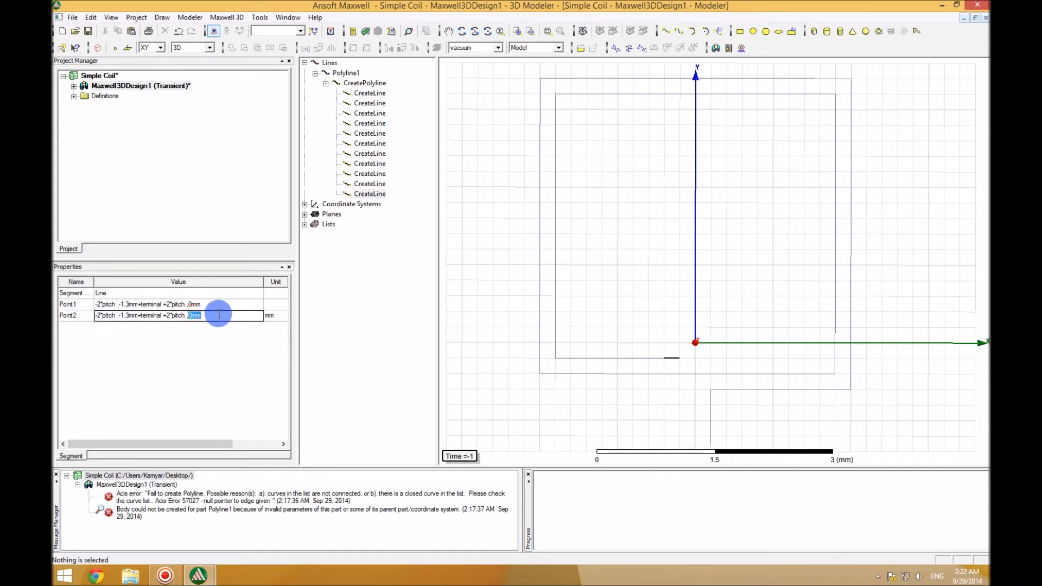
text(via)
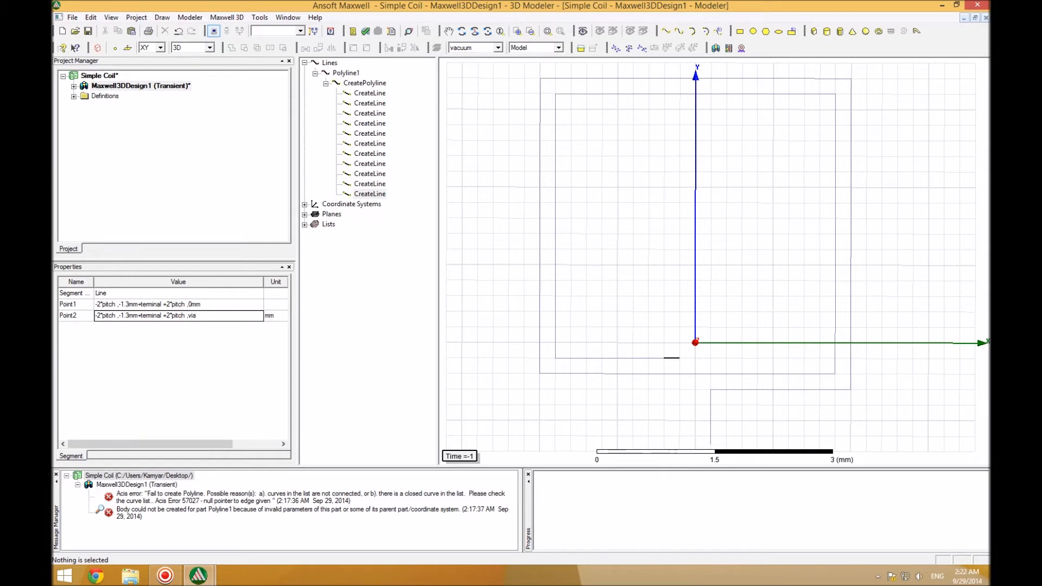
click(179, 314)
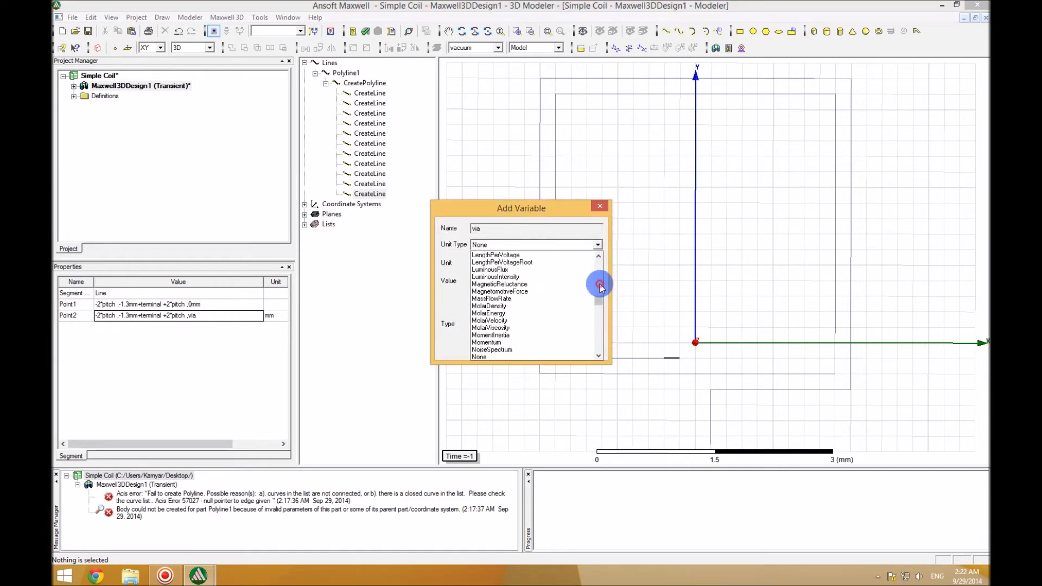
Define via as a Length variable of 0.3 mm in the Add Variable dialog
click(597, 256)
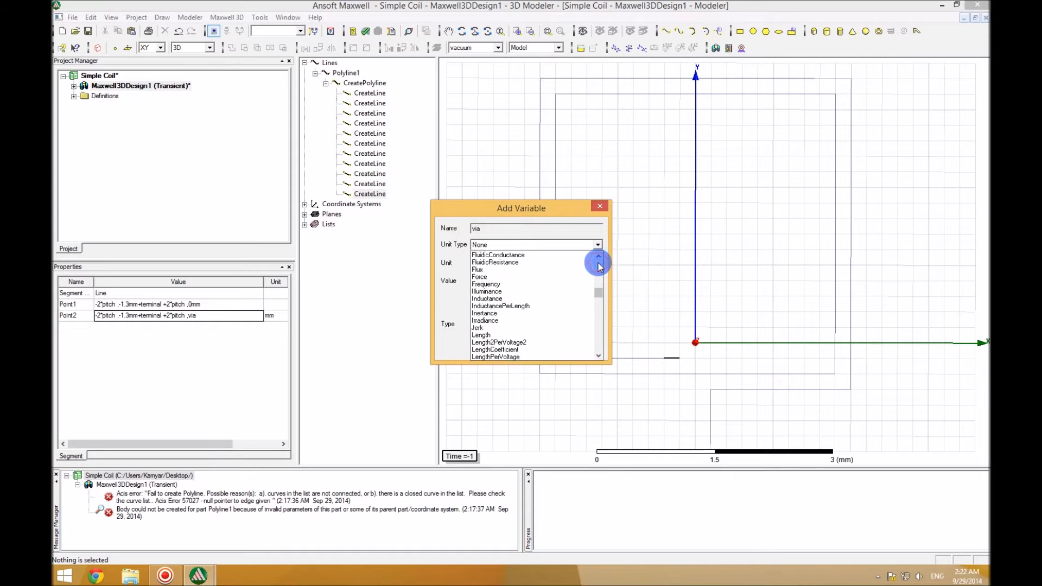
click(480, 336)
text(0)
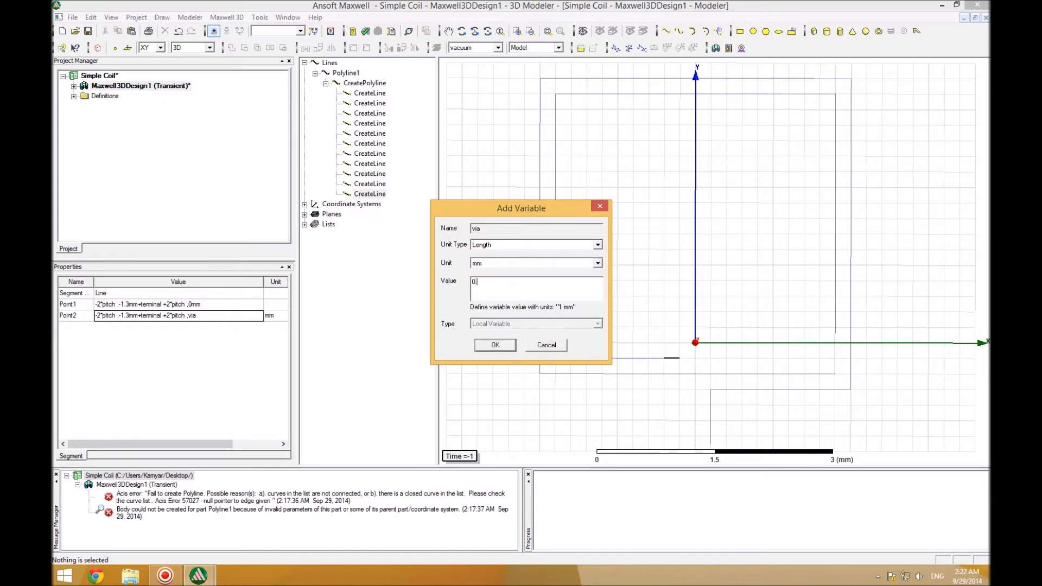
text(.4)
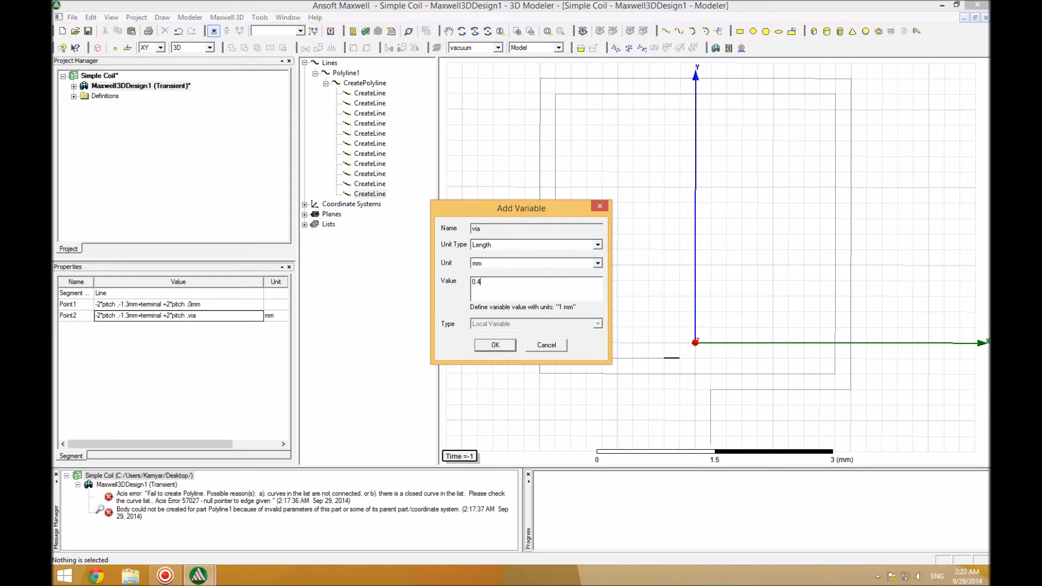
text(0.3)
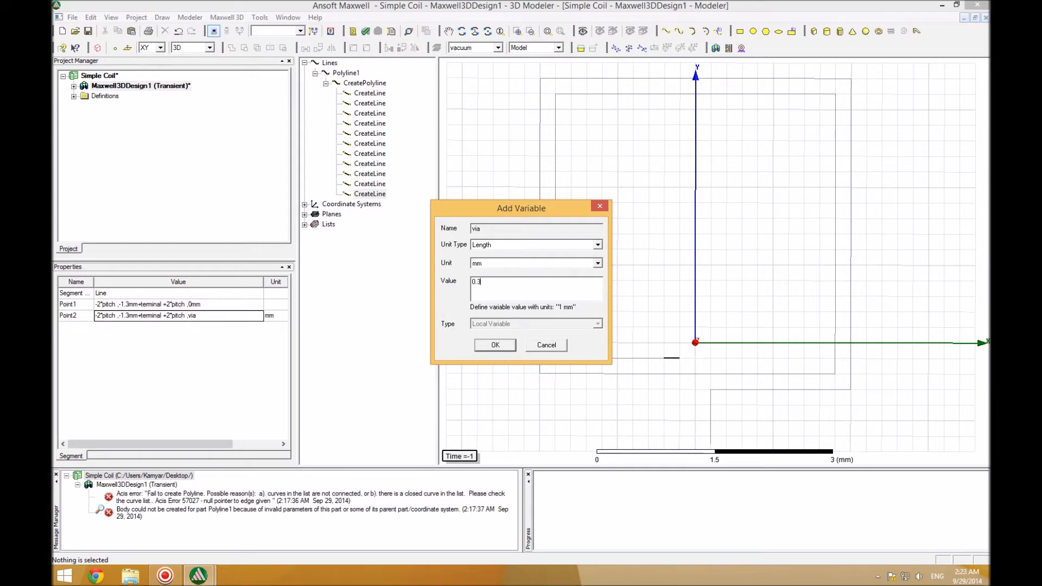
click(495, 345)
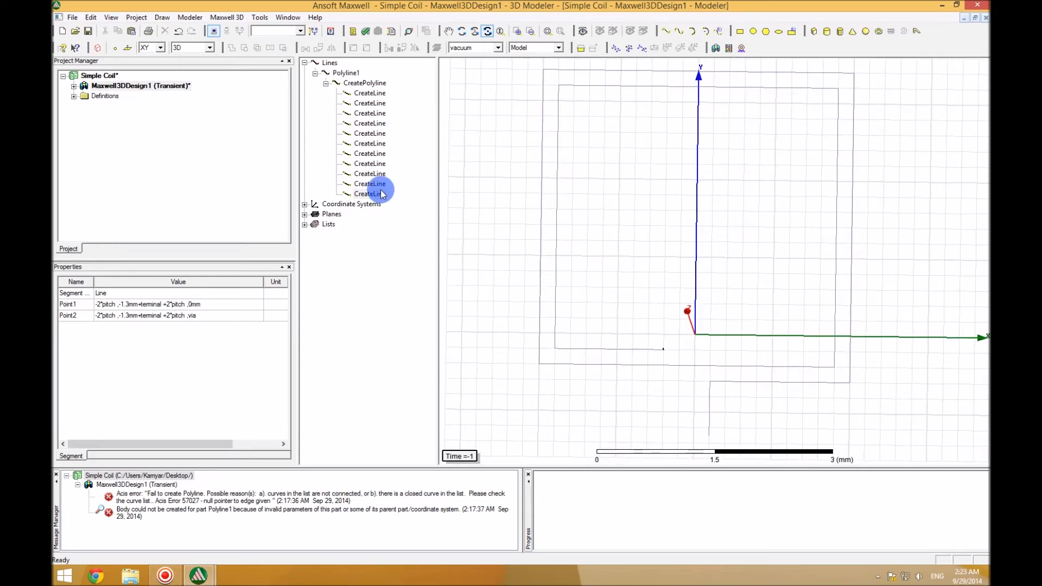
Insert another straight segment at via height ending at -pitch, -1.3mm+terminal+2*pitch, via
right_click(369, 193)
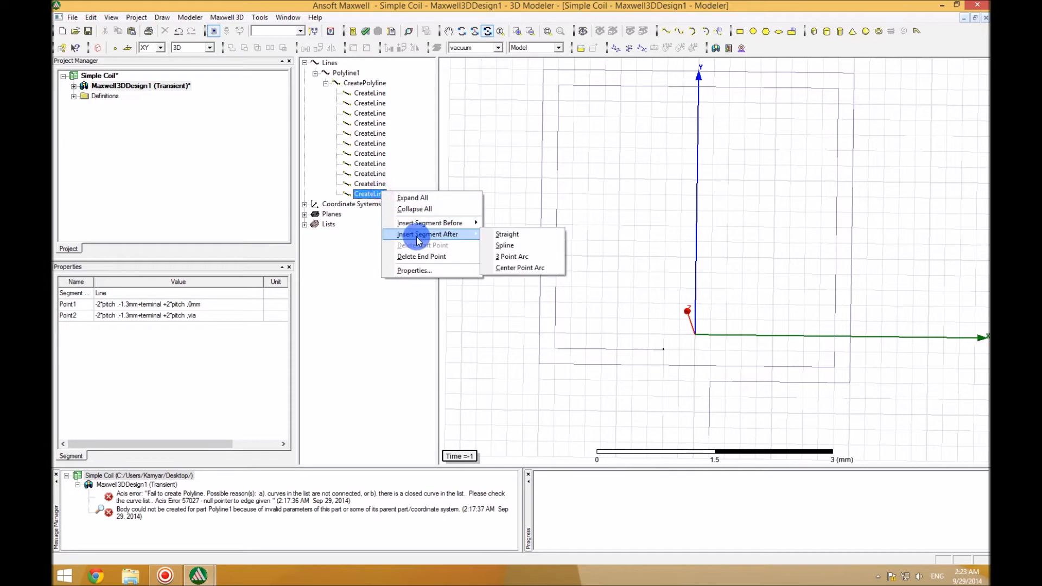
mouse_move(507, 234)
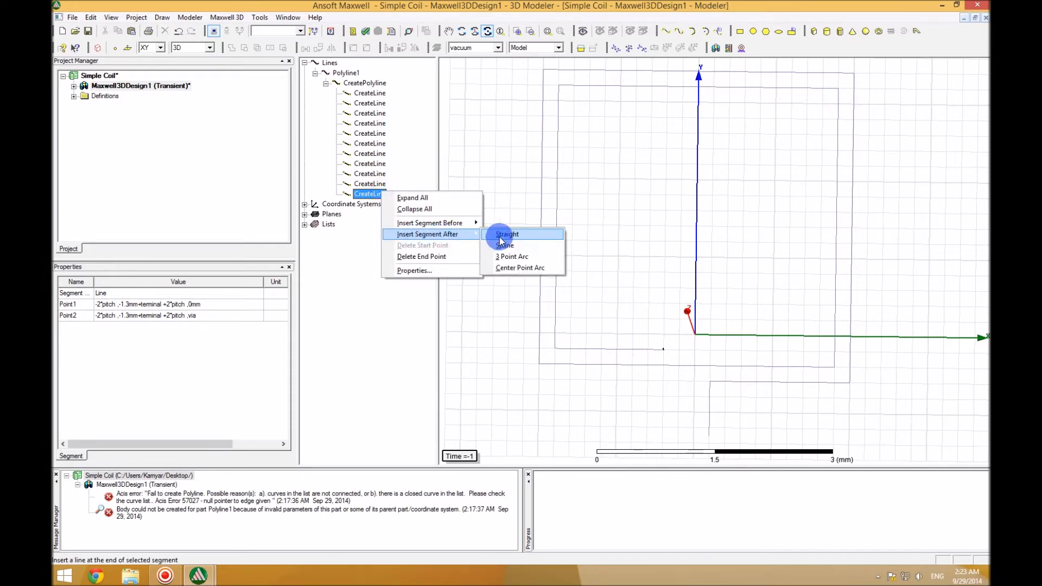
click(507, 235)
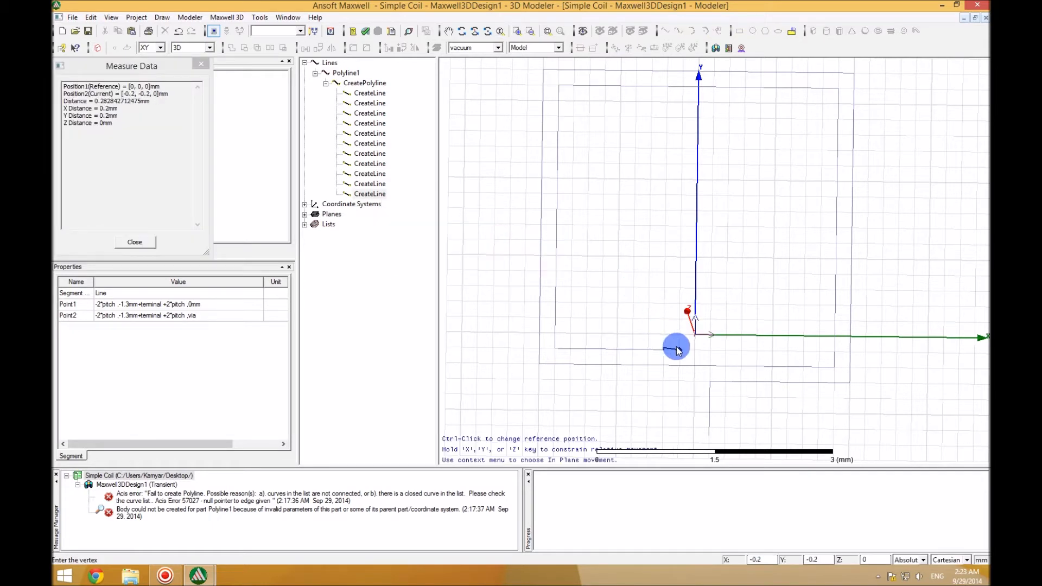
mouse_move(673, 346)
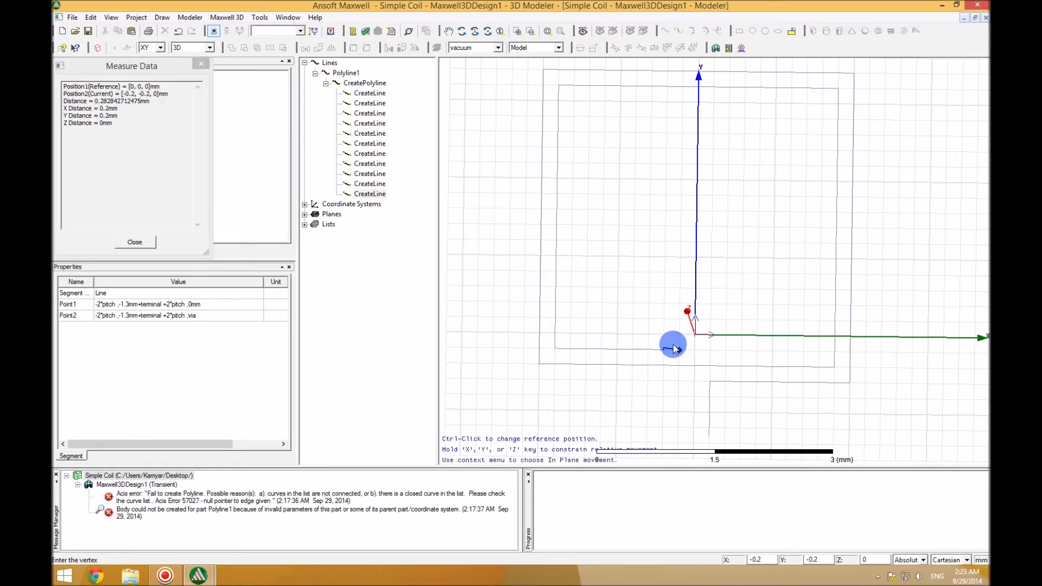
click(133, 242)
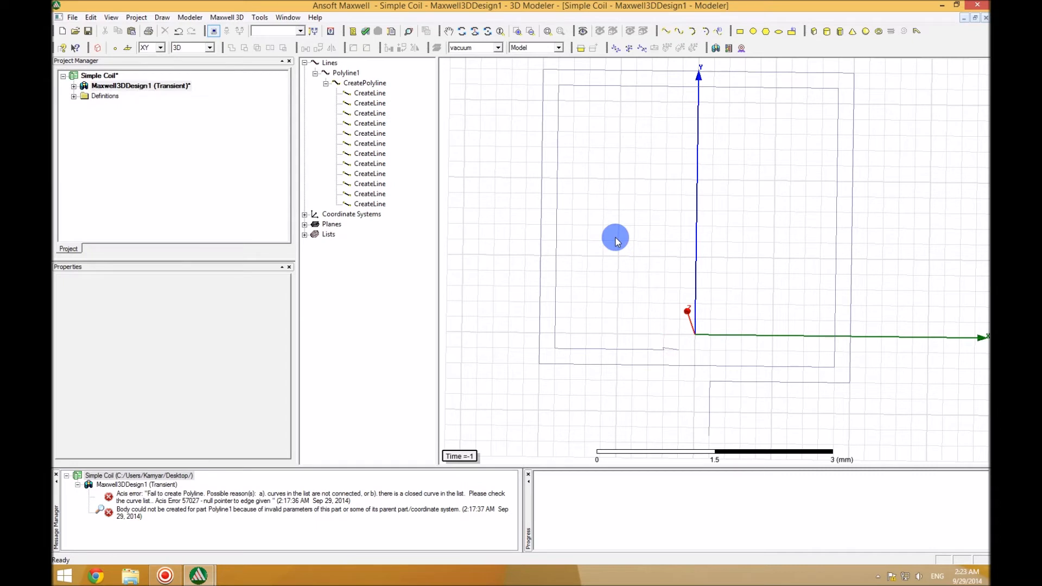
click(370, 203)
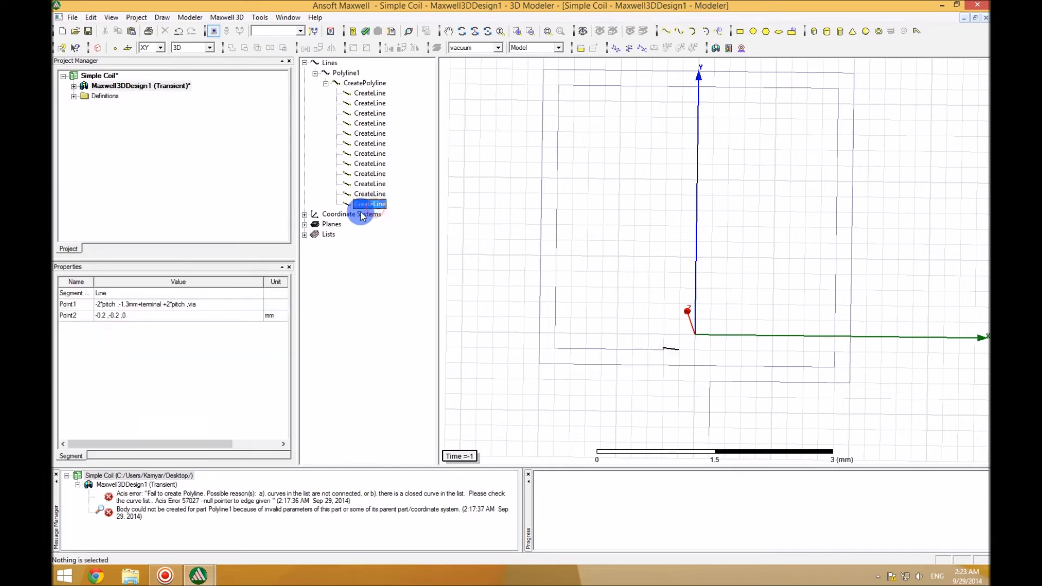
click(176, 304)
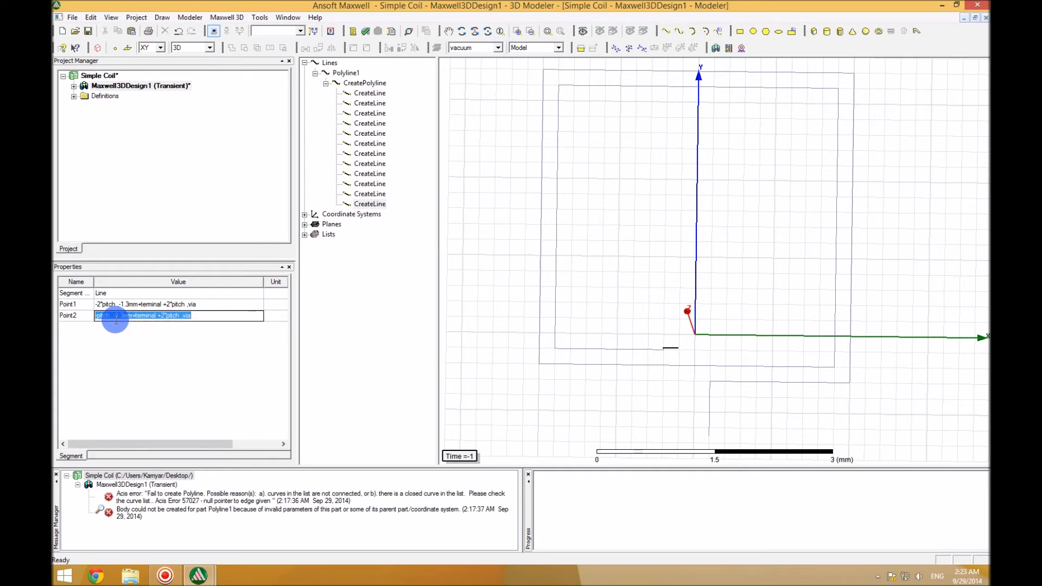
click(370, 203)
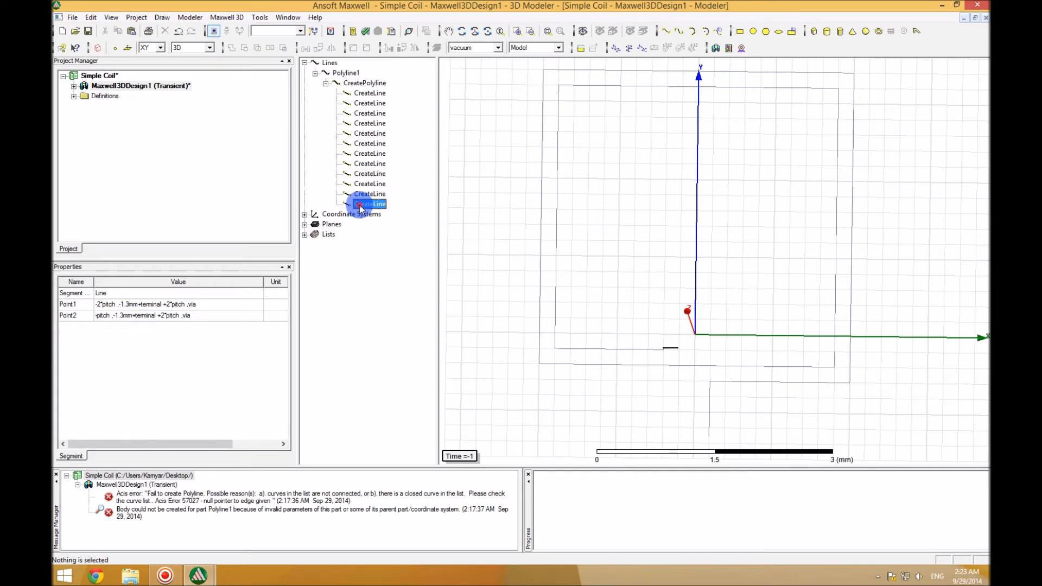
Insert a straight segment running from -pitch, -1.3mm+terminal+2*pitch, via toward -pitch, -1.3mm+terminal, via
right_click(370, 203)
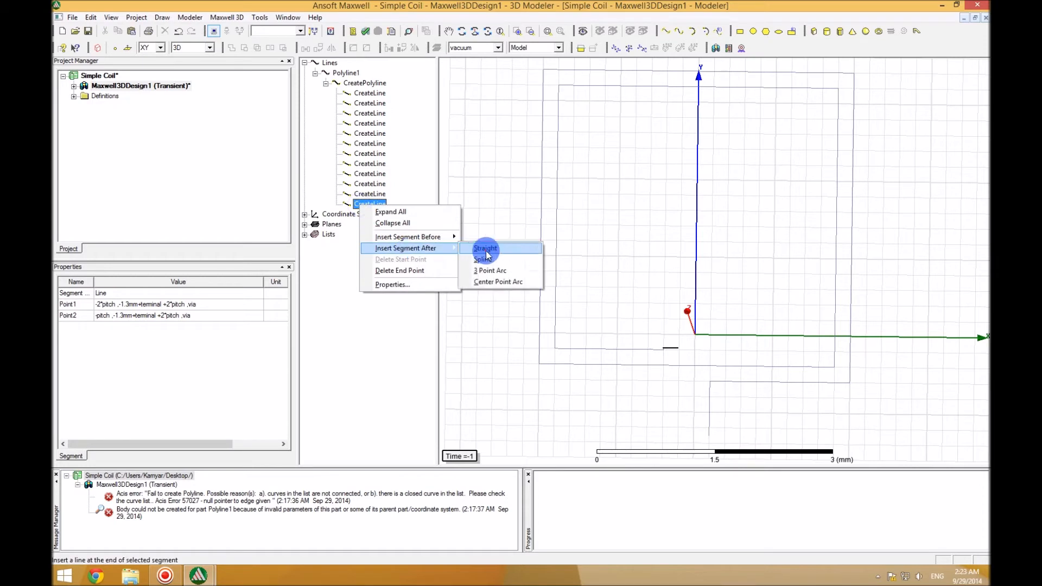
click(484, 248)
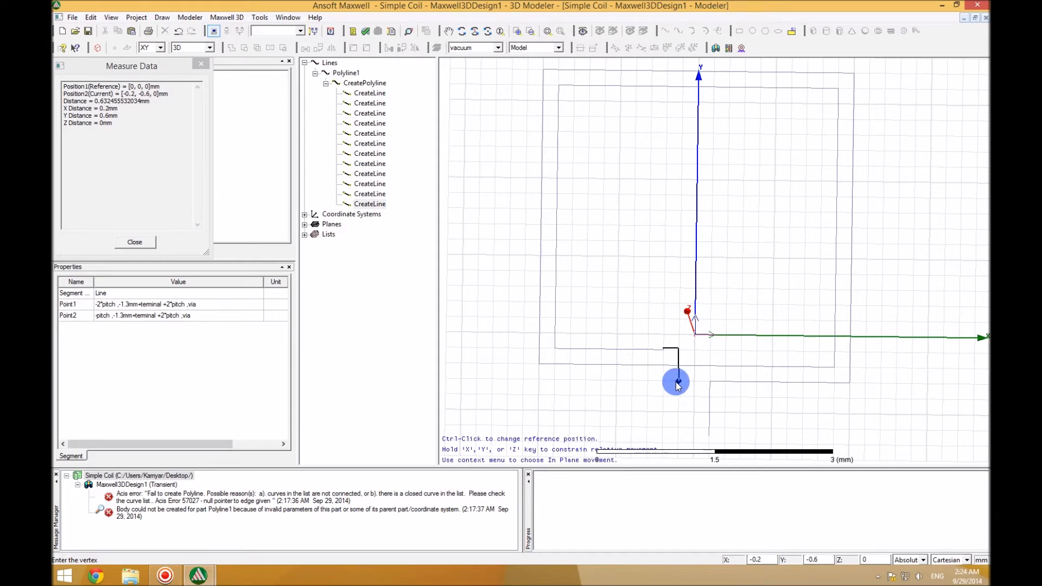
click(135, 242)
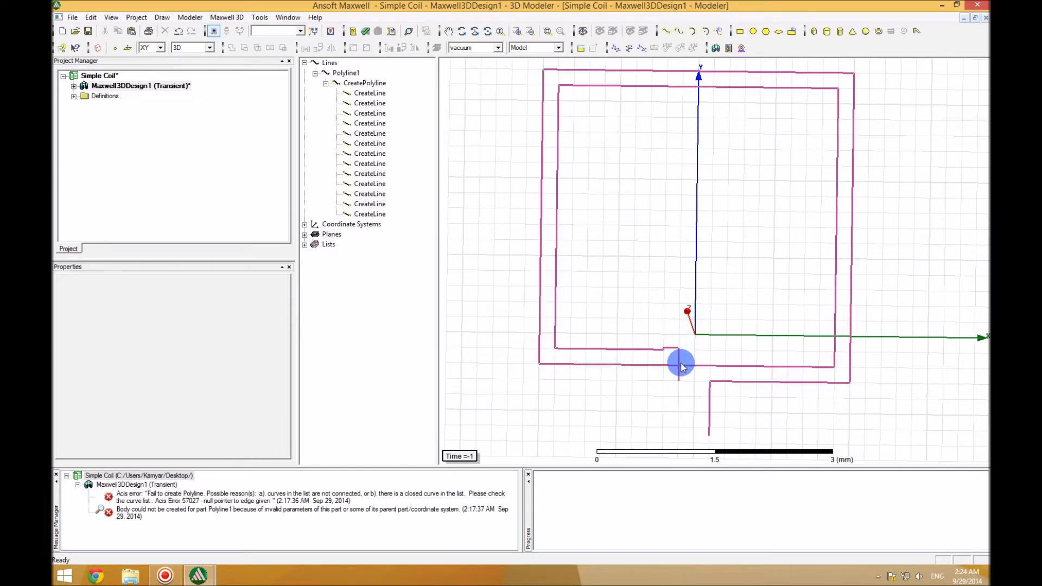
mouse_move(677, 351)
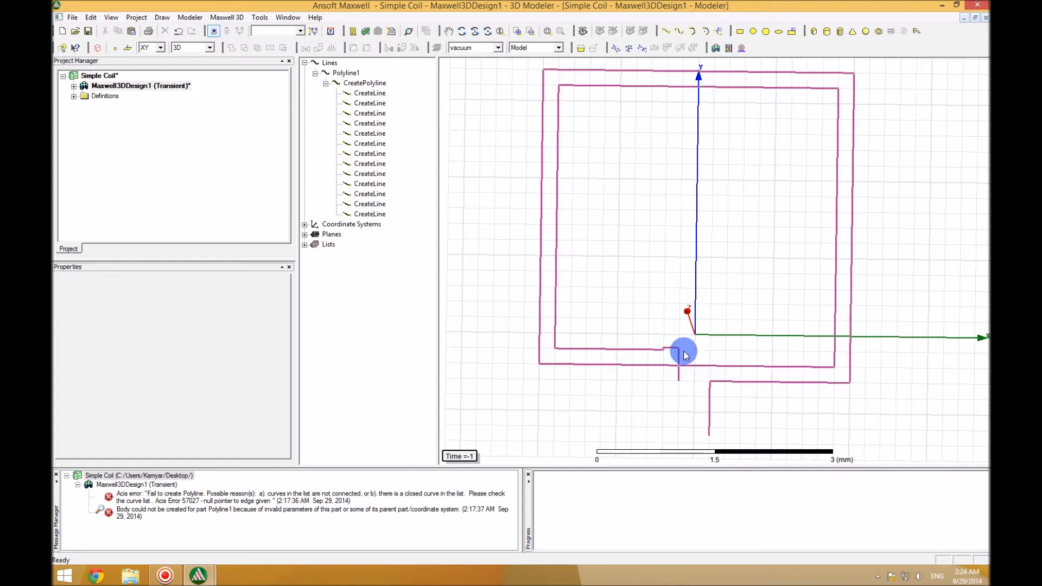
click(369, 214)
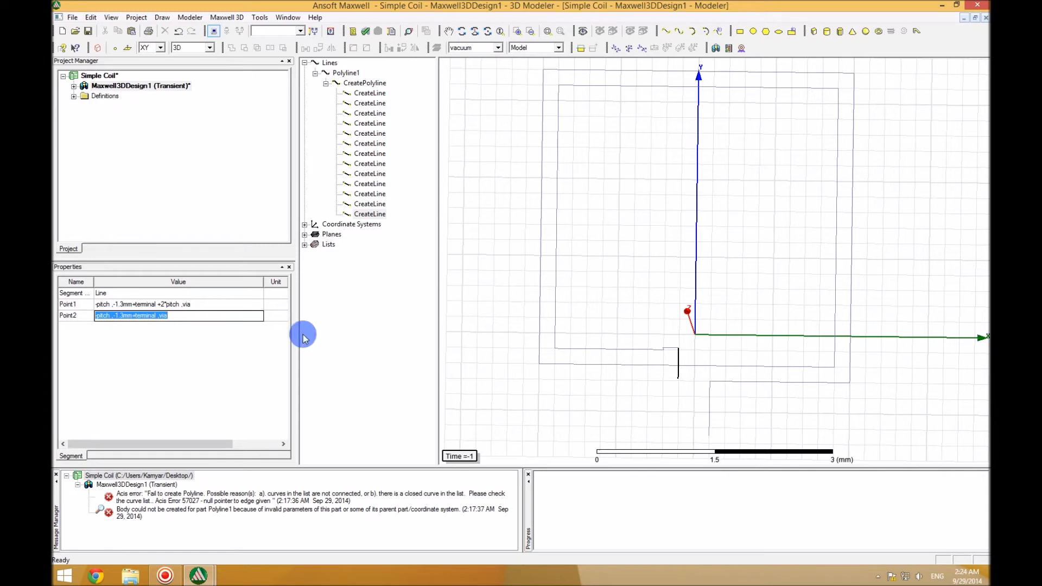
mouse_move(169, 341)
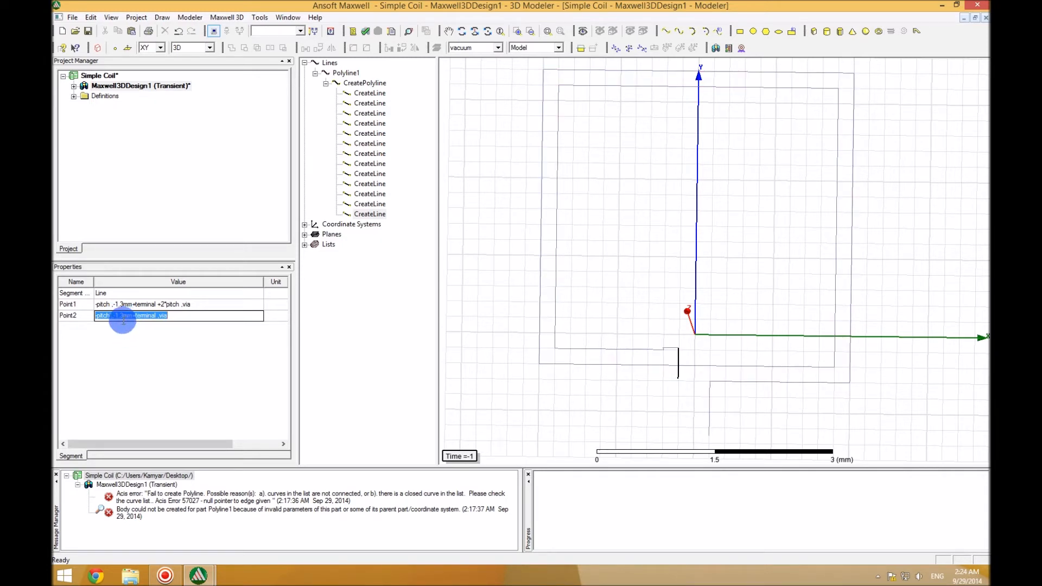
mouse_move(426, 374)
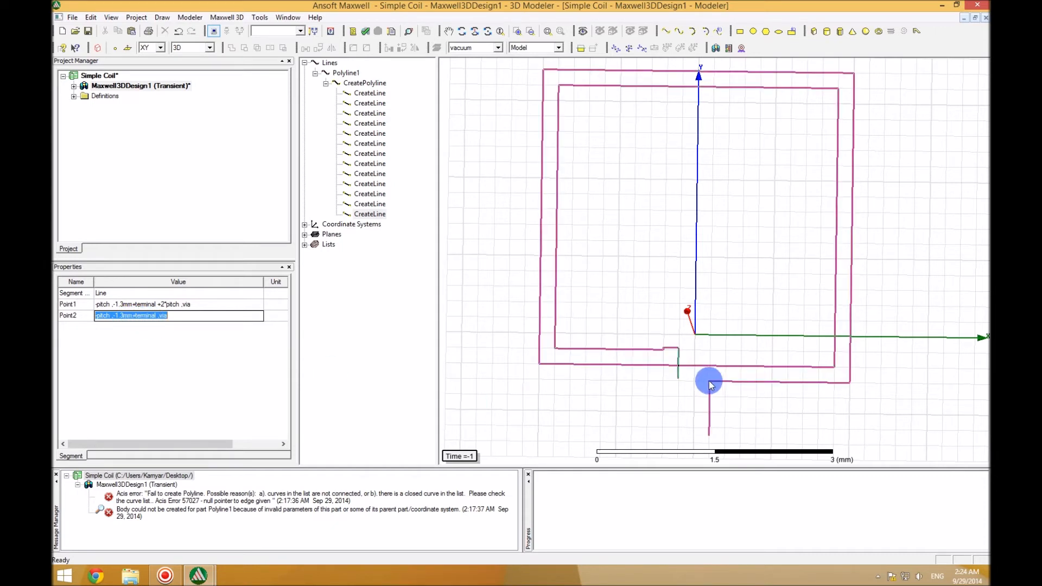
mouse_move(708, 385)
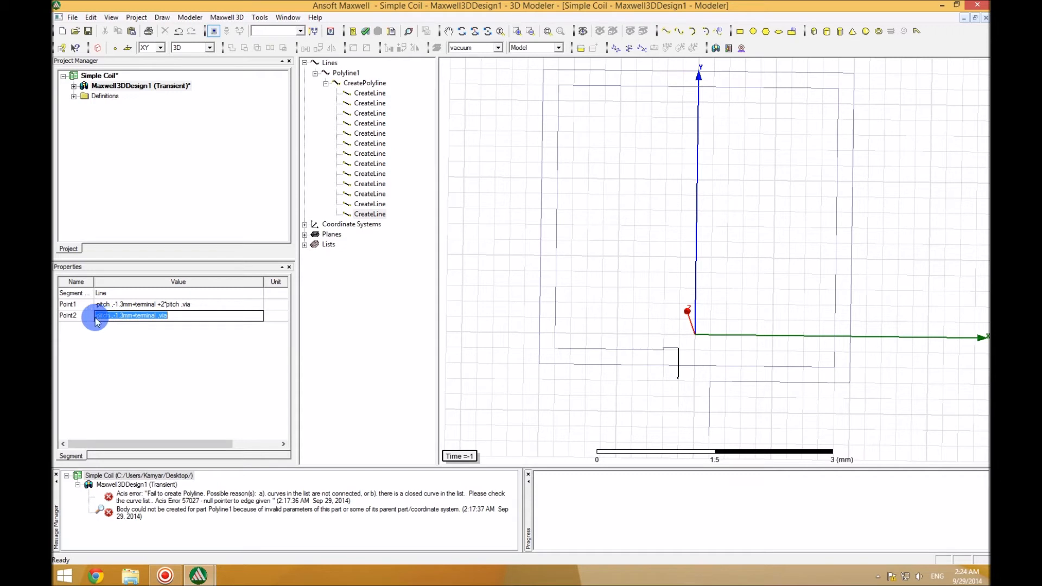
Append a straight segment dropping to -pitch, -1.3mm+terminal, 0mm
click(369, 214)
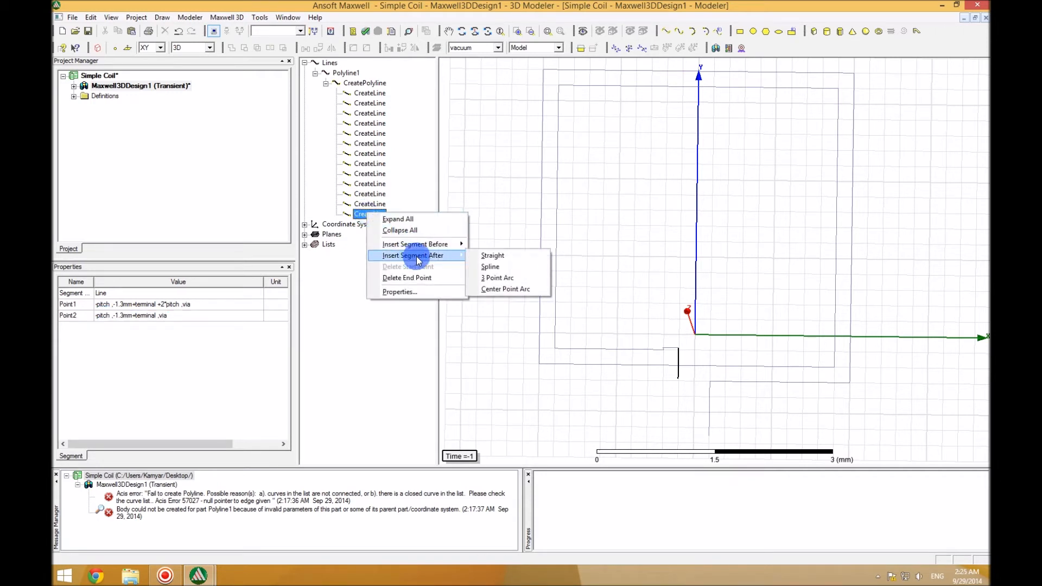
click(492, 256)
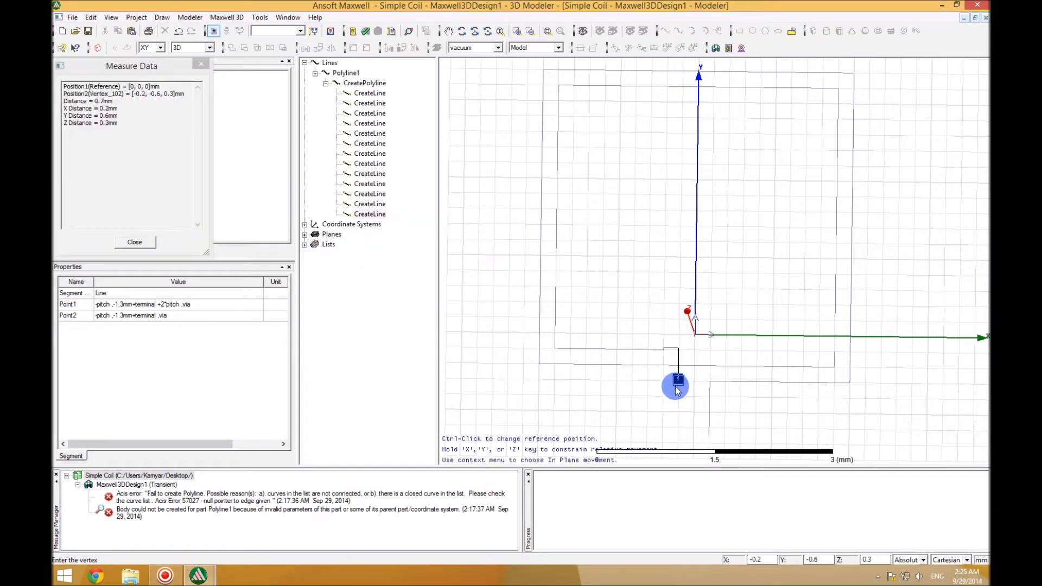
mouse_move(677, 398)
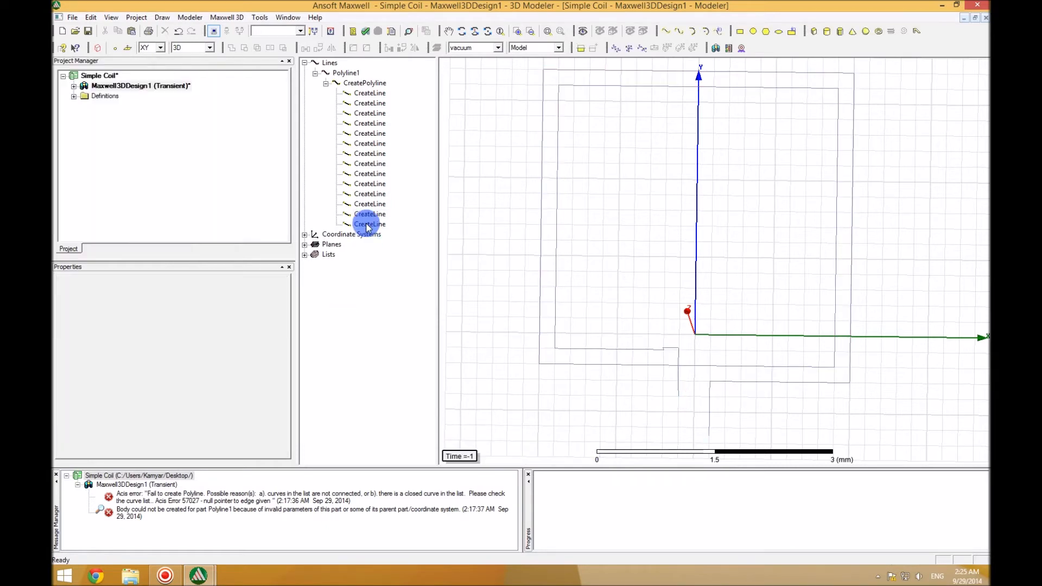
click(369, 223)
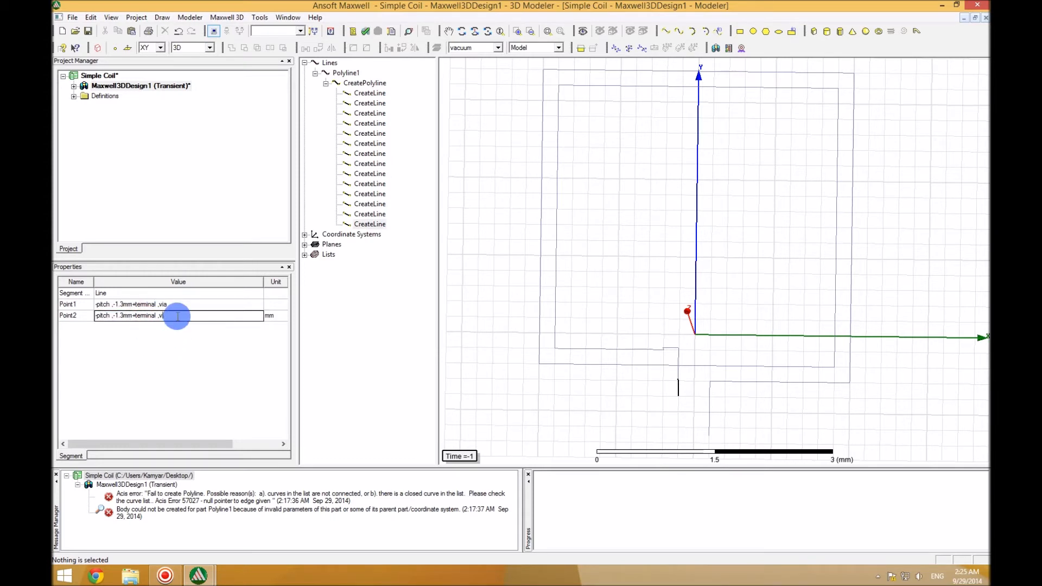
text(0mm)
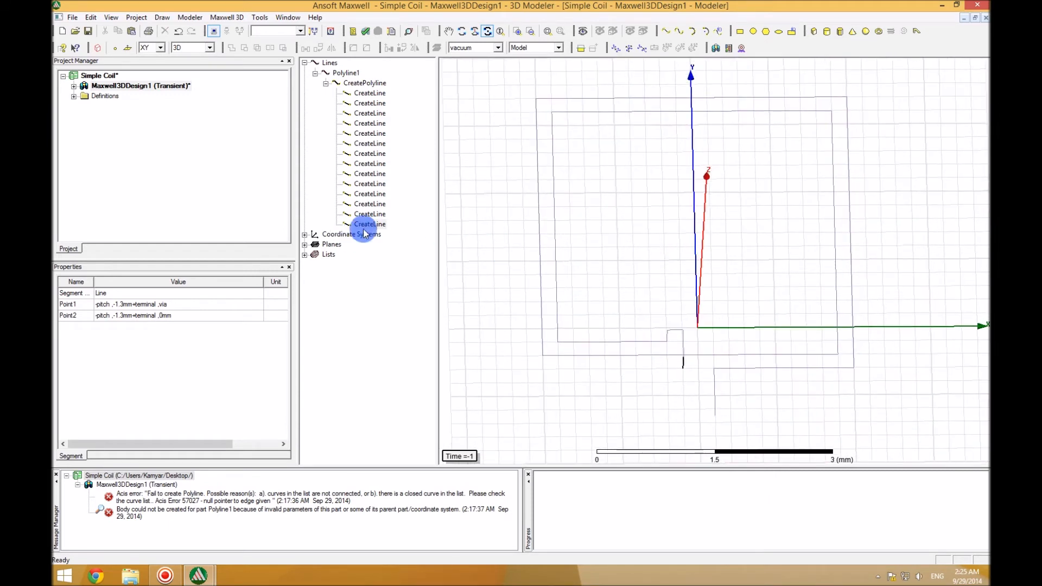
Append a straight lead ending at -pitch, -1.3mm, 0mm and save the project
right_click(369, 224)
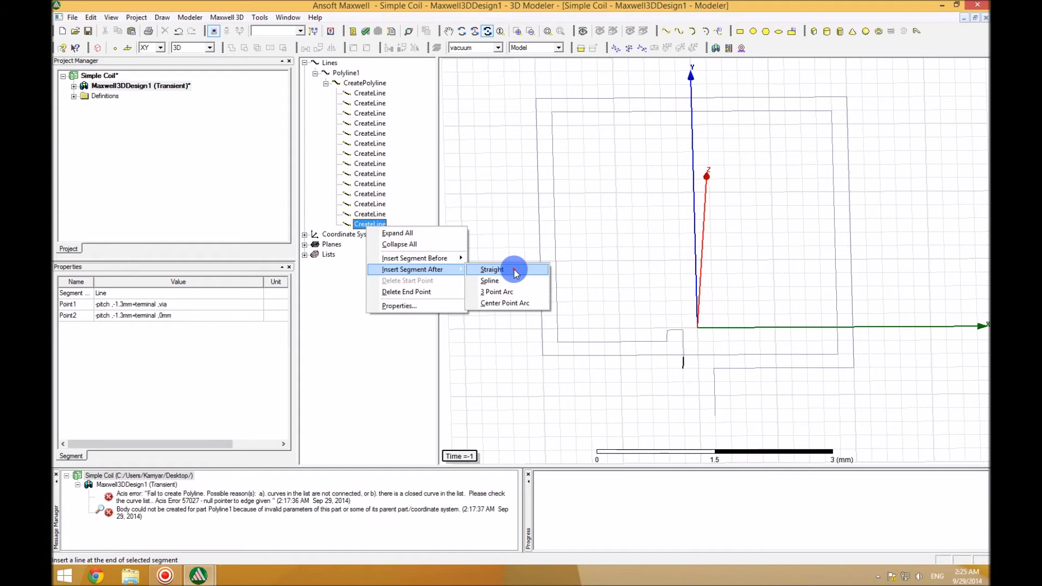
click(492, 269)
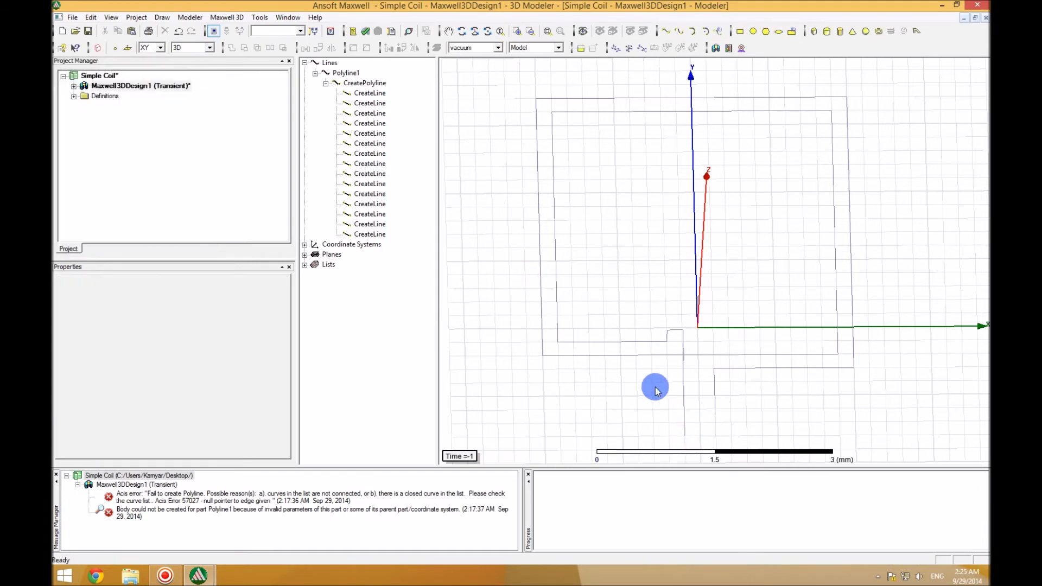
click(370, 235)
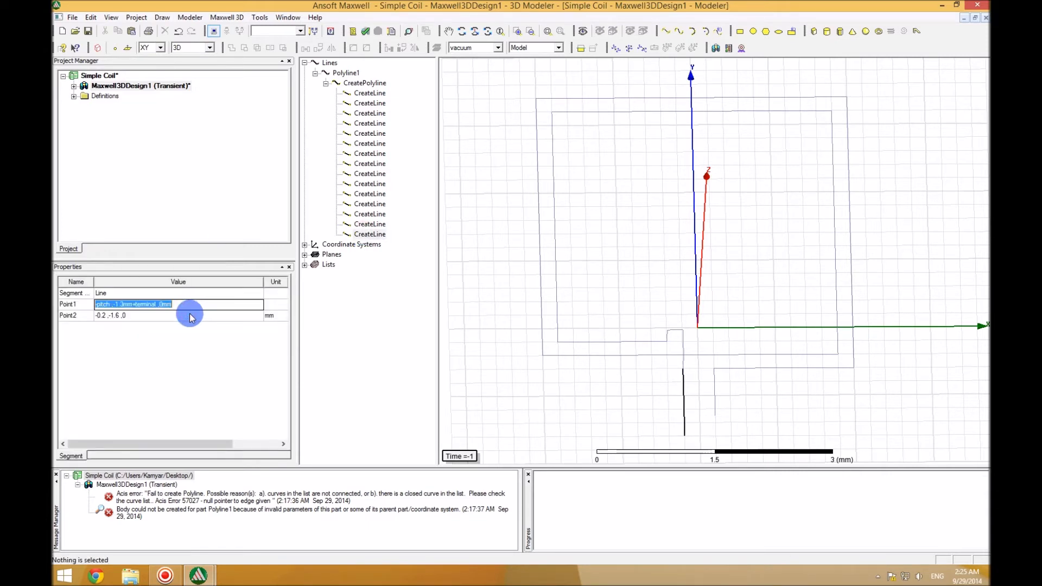
click(179, 315)
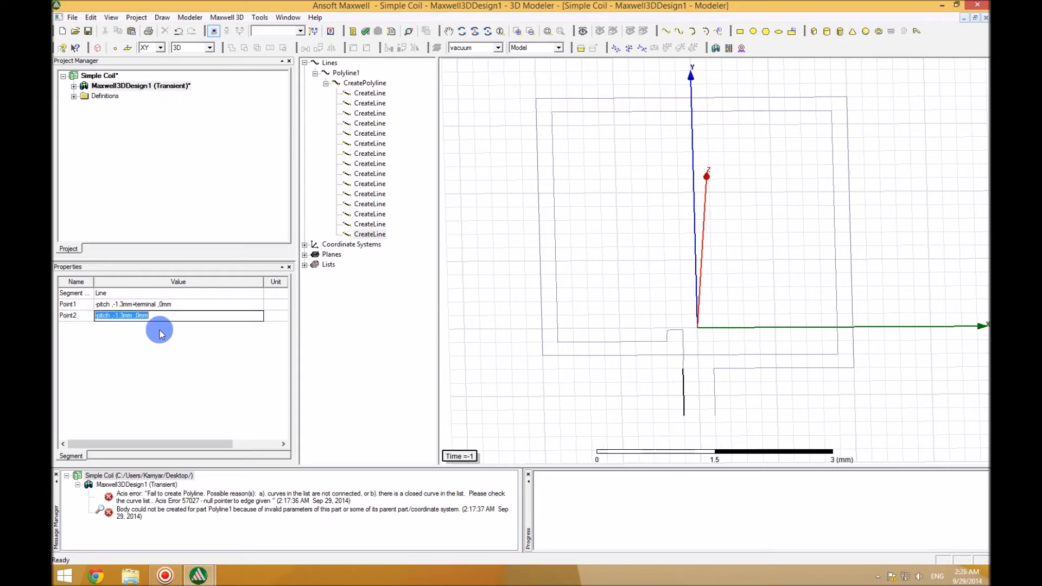
mouse_move(504, 331)
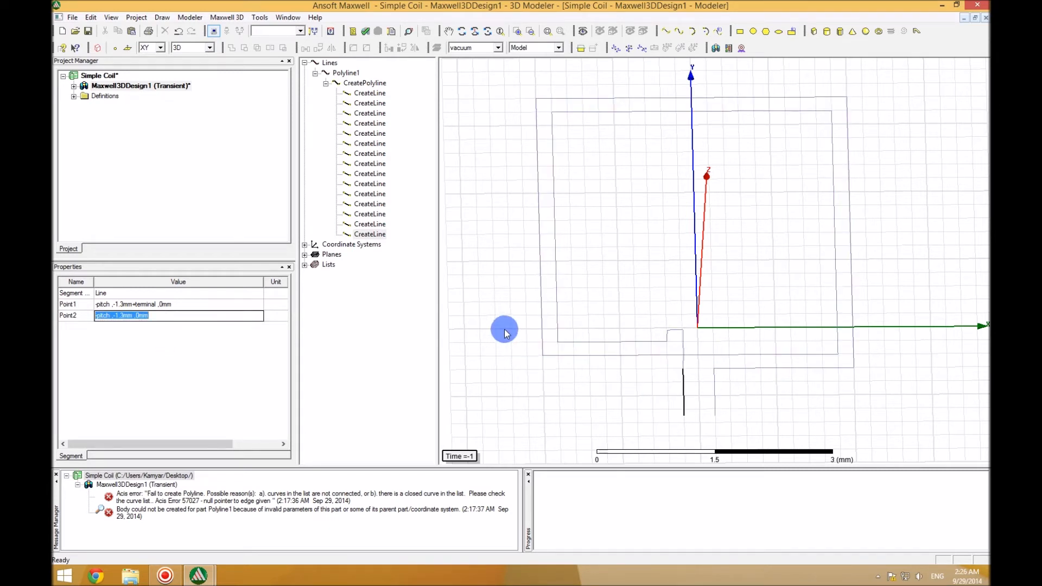
click(88, 31)
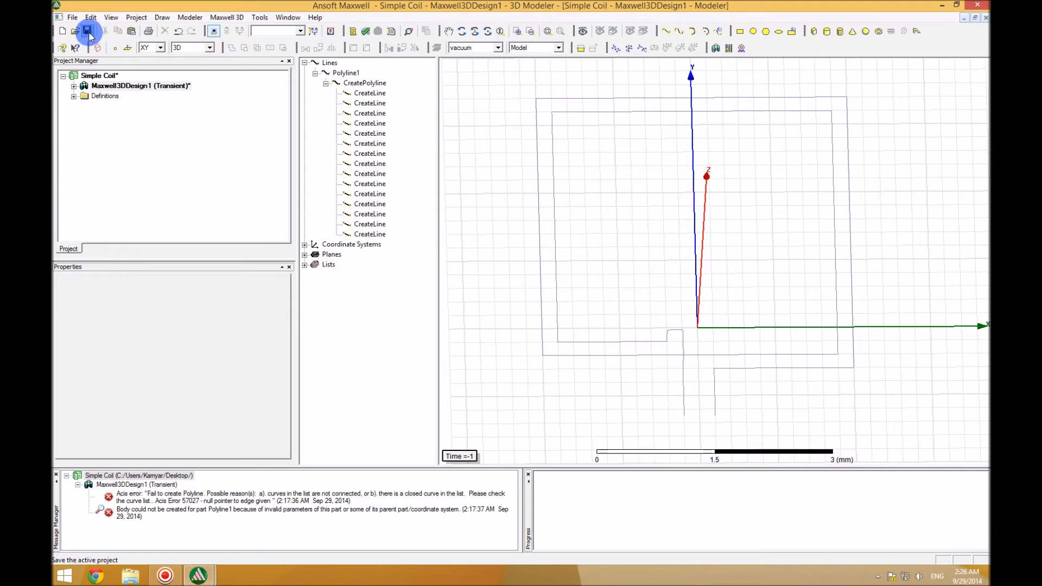
click(88, 32)
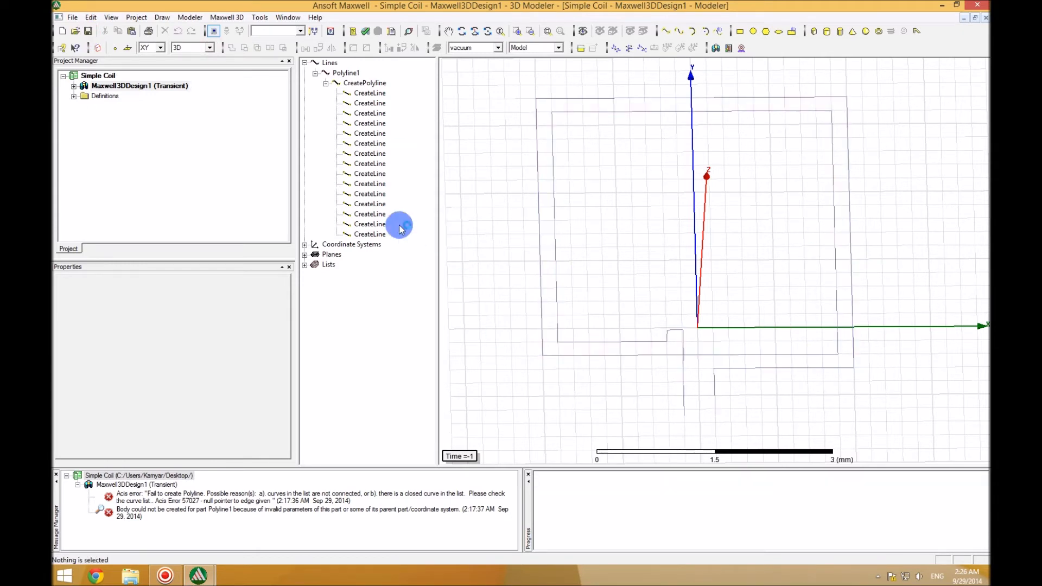
Sweep the CreatePolyline path with a Circle cross-section of 0.1 diameter into solid tubes
click(365, 82)
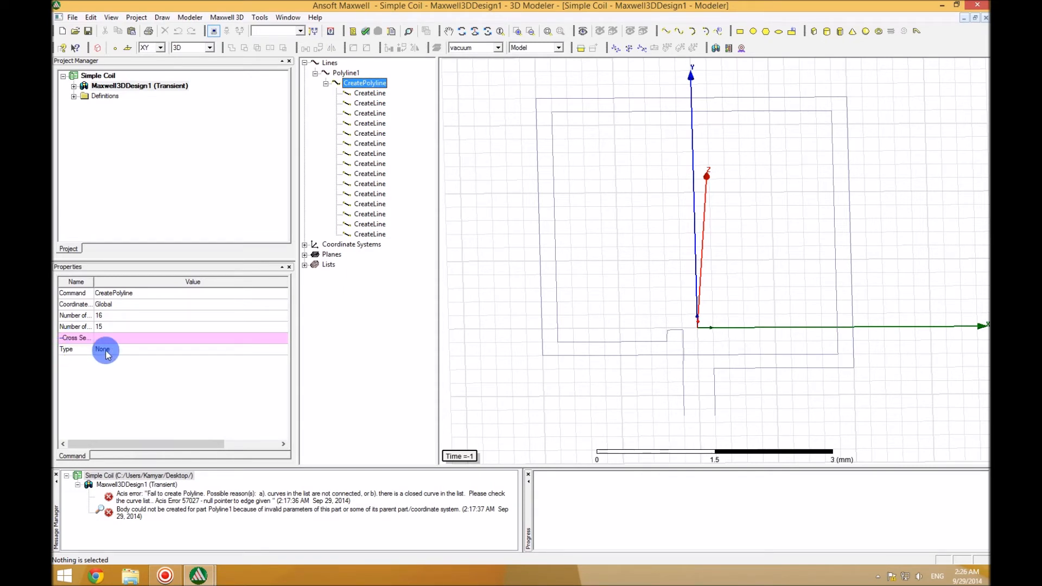
click(103, 349)
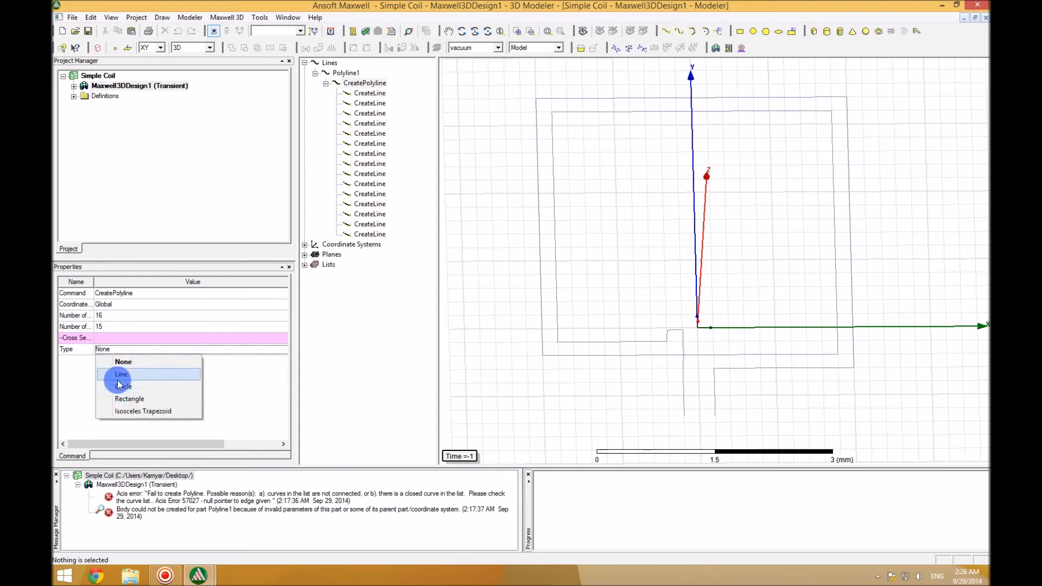
click(122, 386)
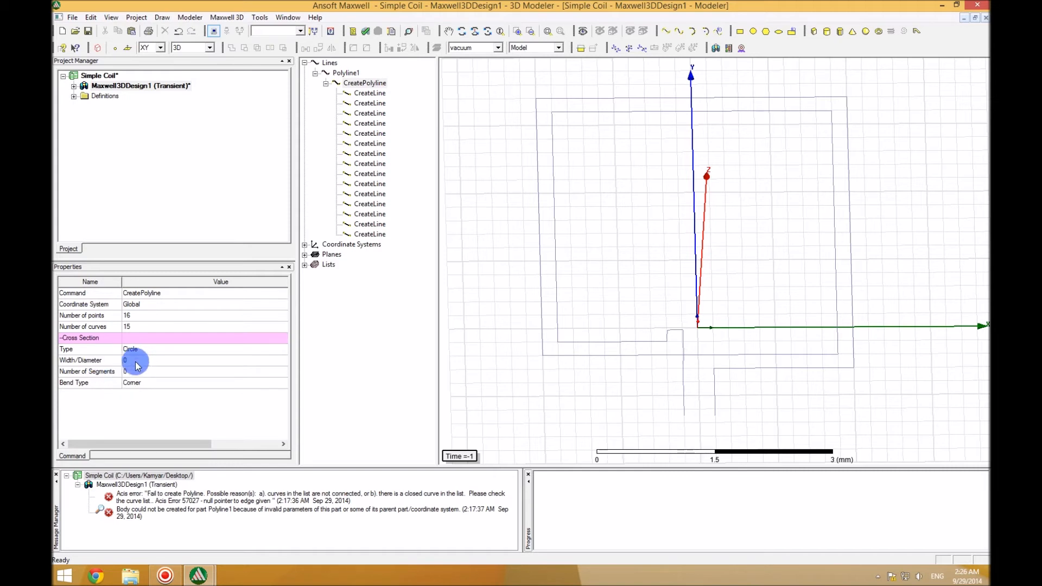
click(132, 360)
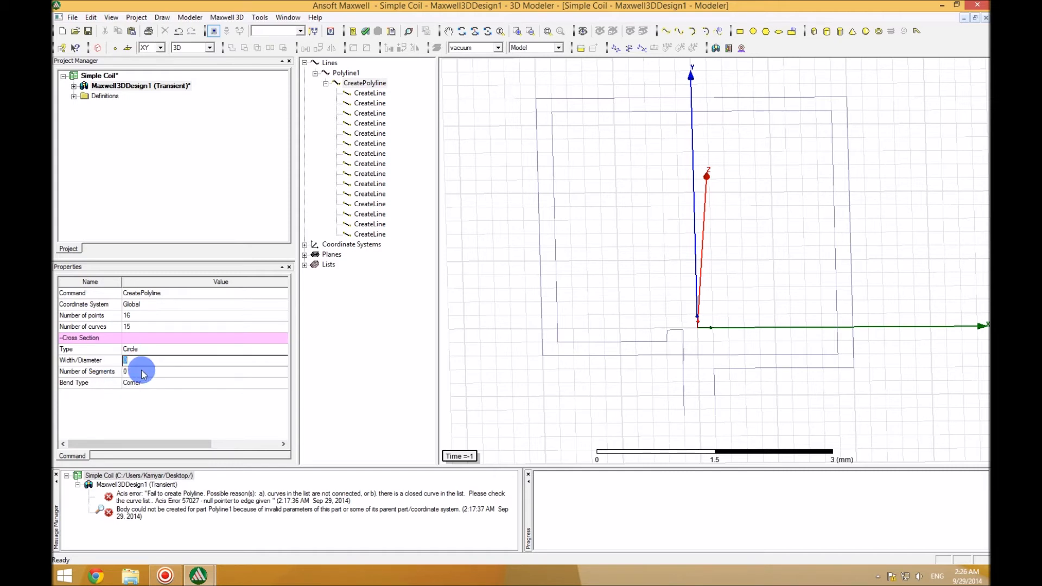
mouse_move(141, 376)
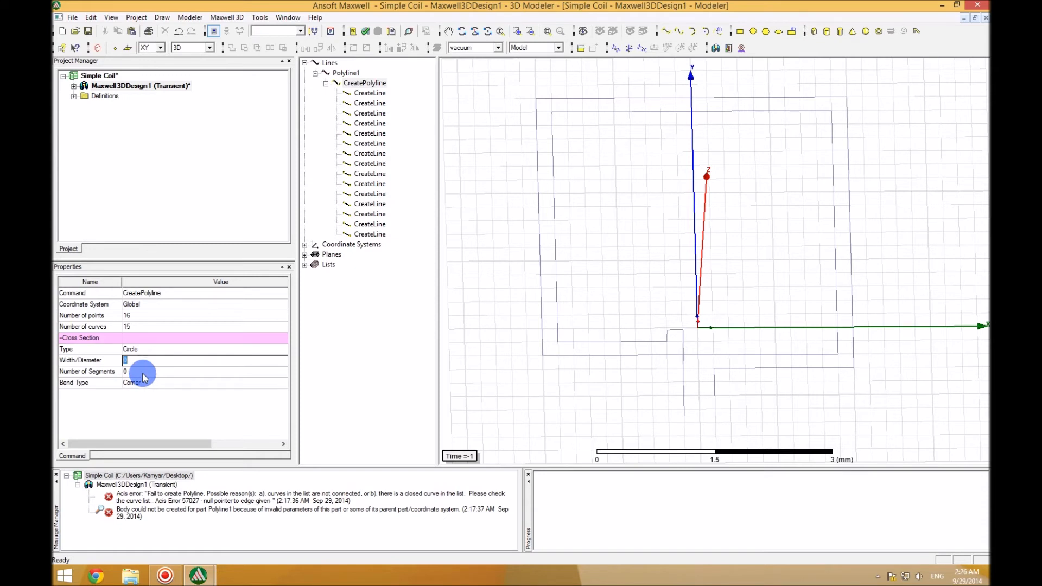
text(0.1)
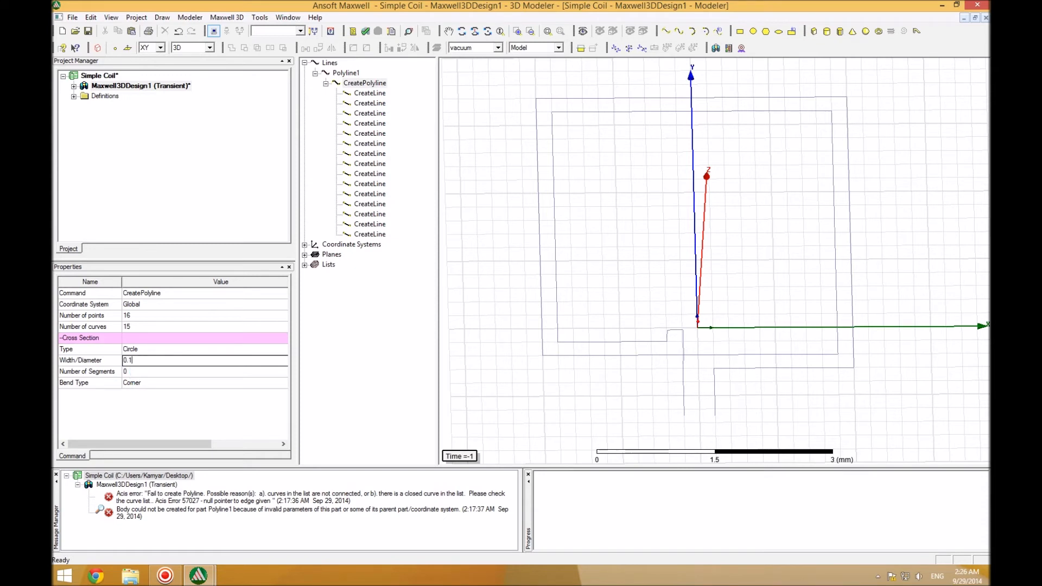
click(143, 372)
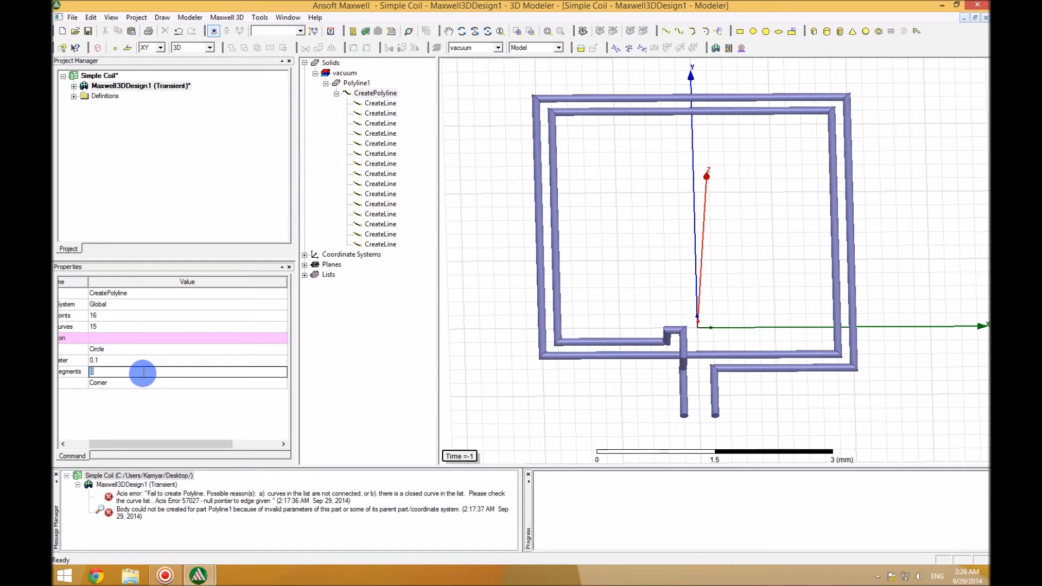
mouse_move(792, 184)
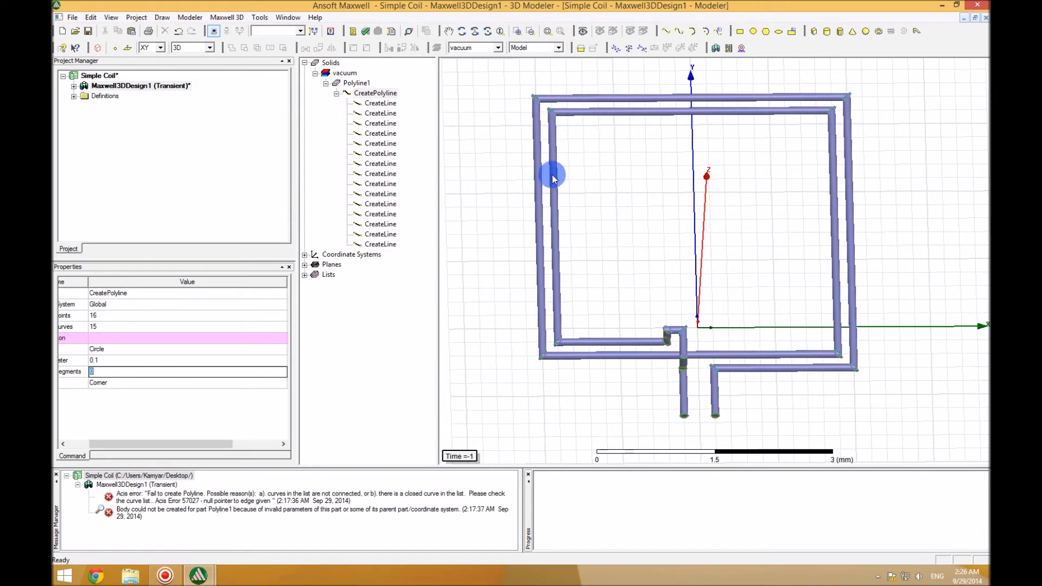
mouse_move(502, 184)
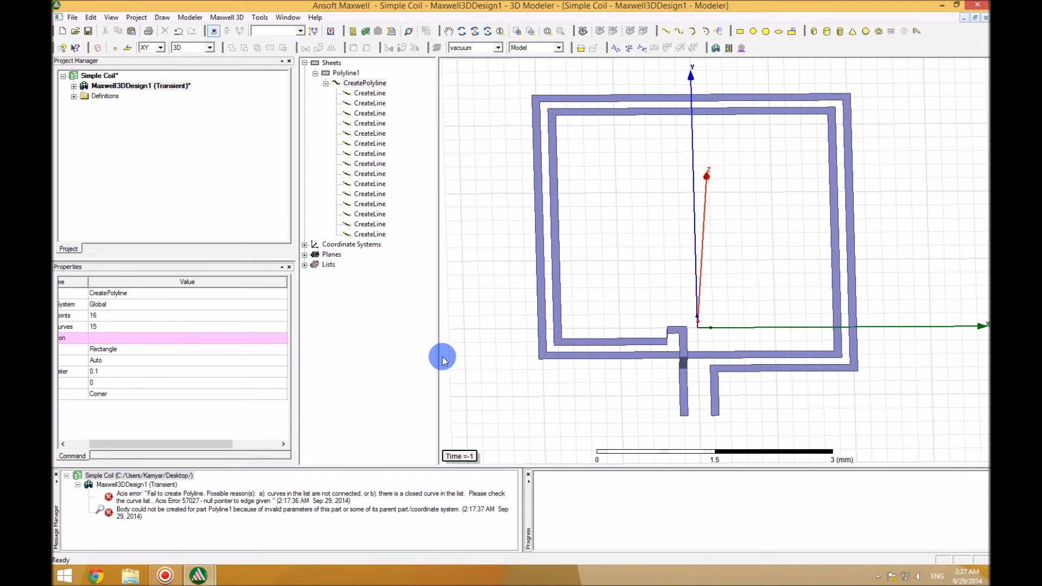
mouse_move(662, 382)
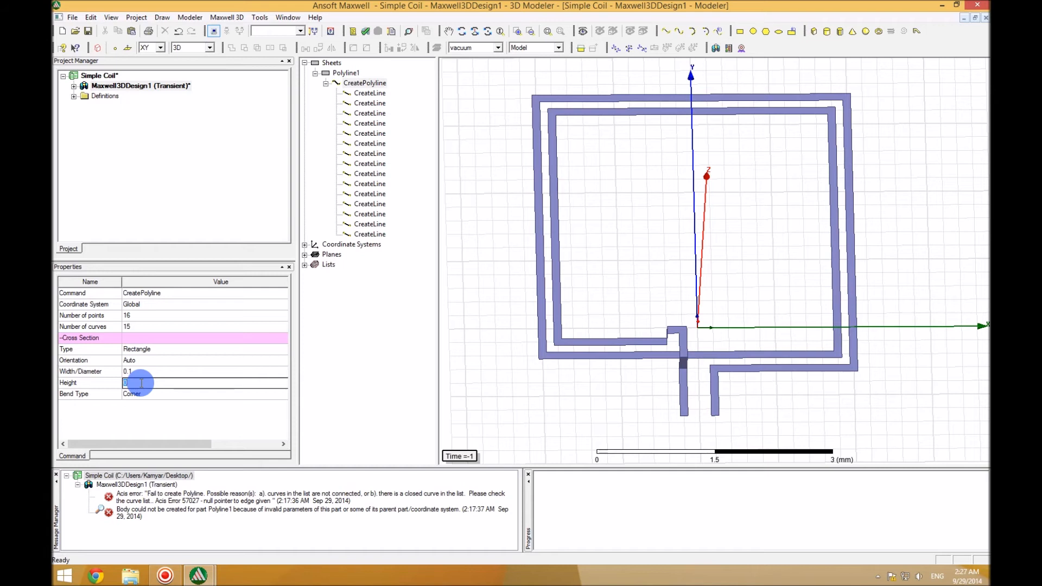
Enter 0.1 as the height of the rectangular cross-section
text(0.1)
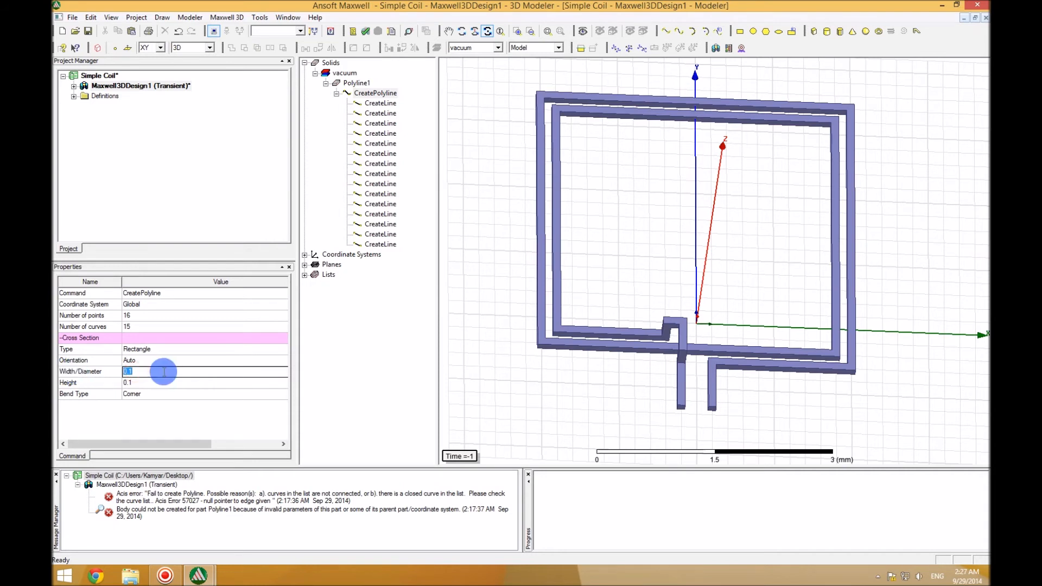
Tie the cross-section width to a new 'trace' variable and confirm it in Add Variable
text(trace)
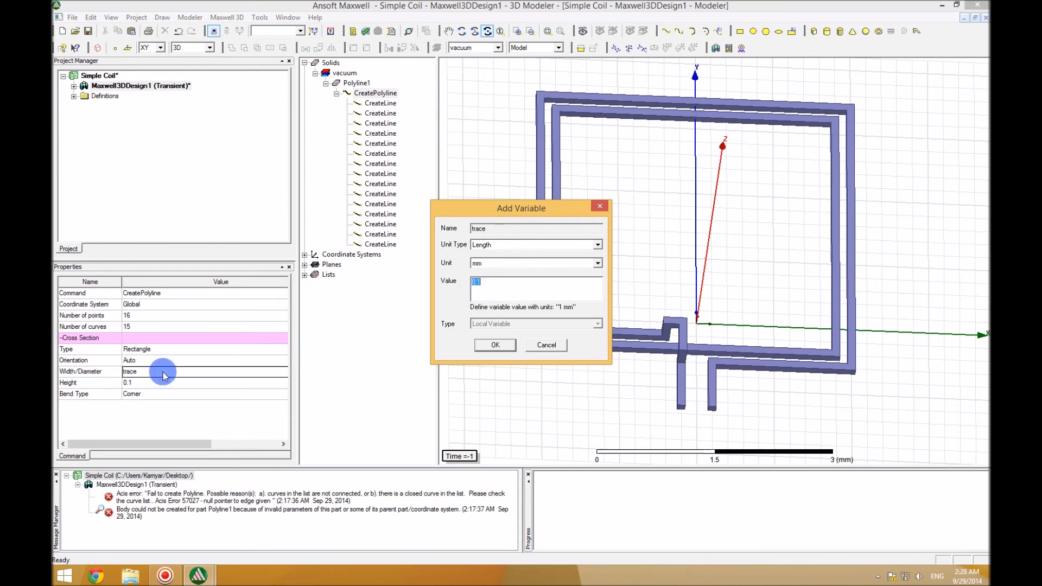
drag(521, 209, 532, 187)
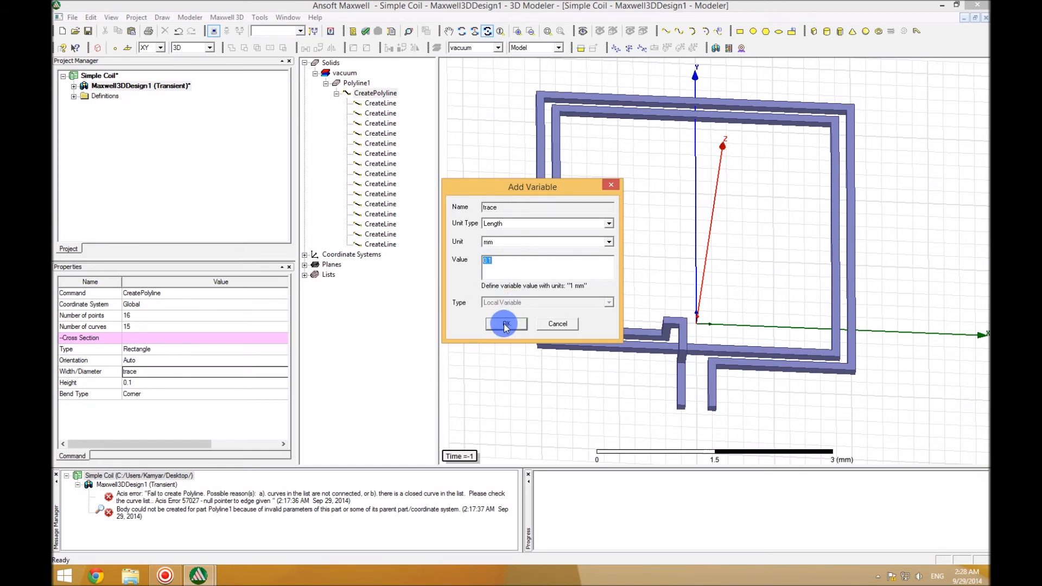
click(506, 326)
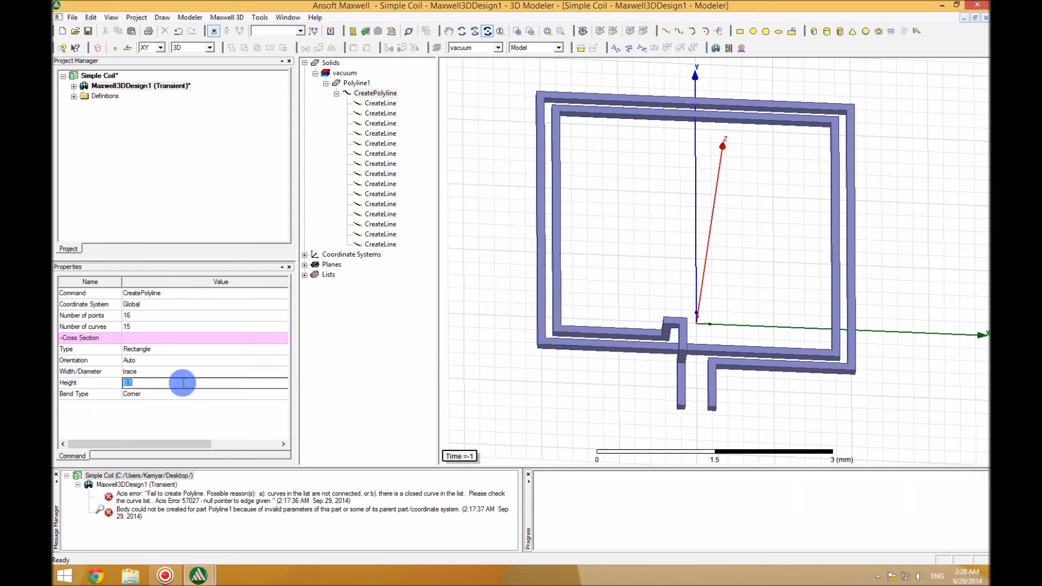
Tie the cross-section height to a new 'thickness' variable valued 0.1
text(c)
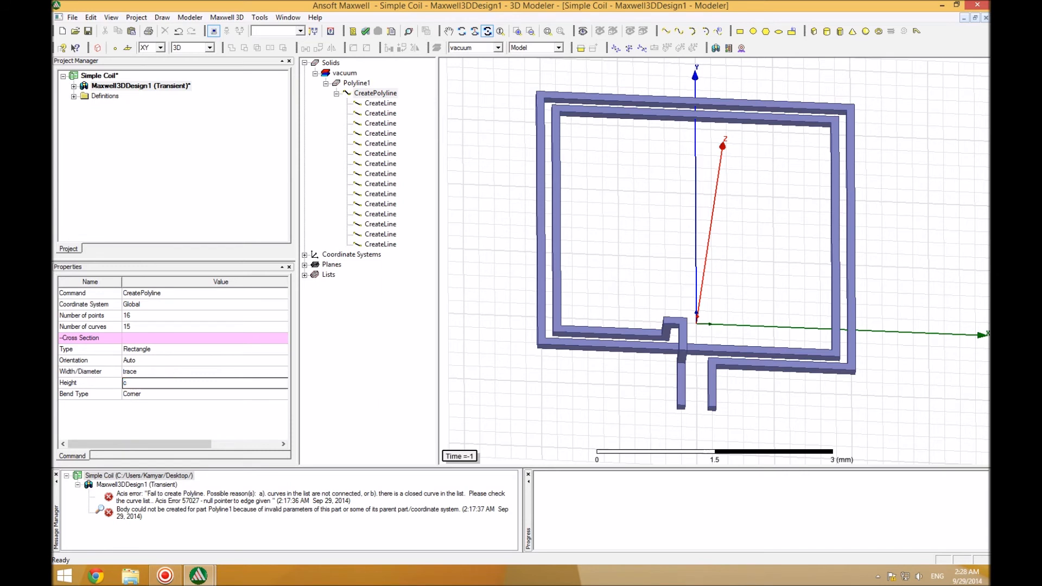
text(thick)
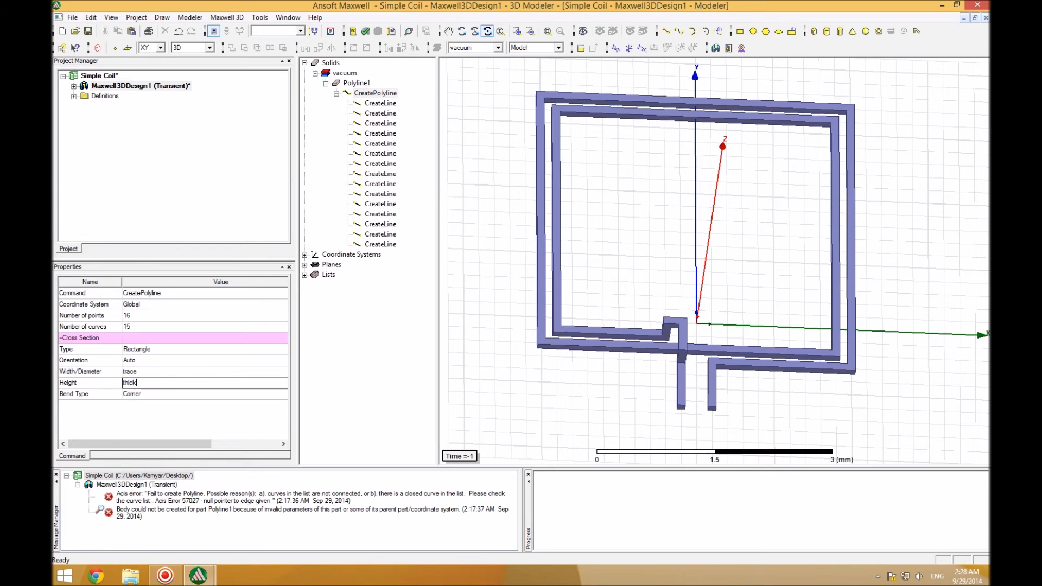
text(ness)
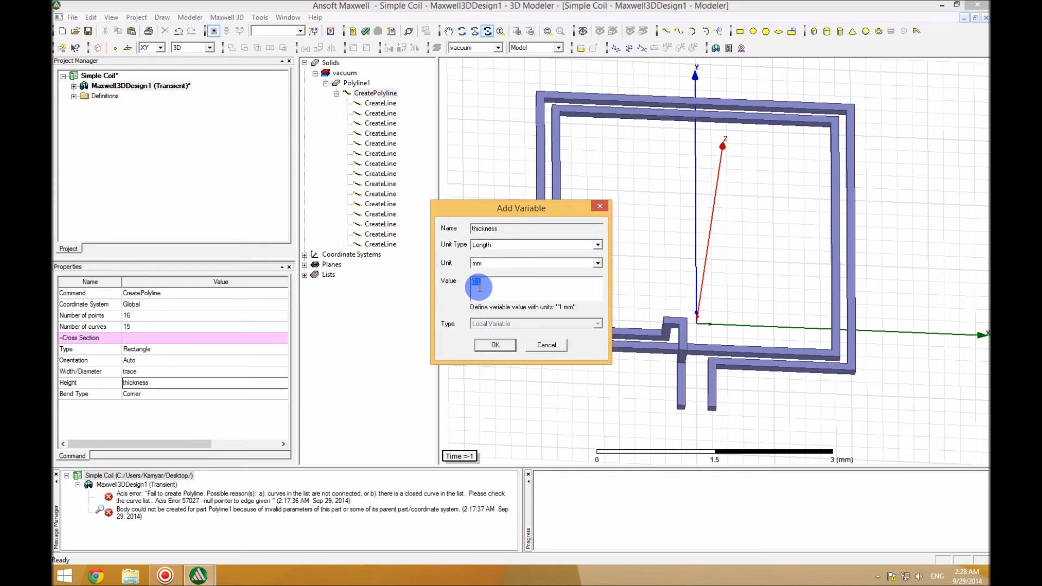
text(0.1)
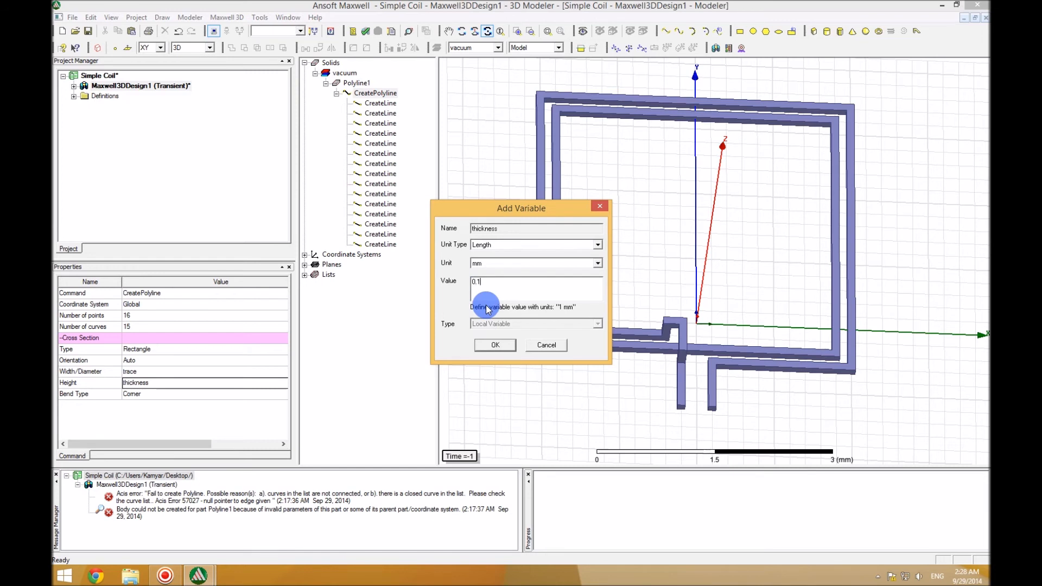
text(0.0)
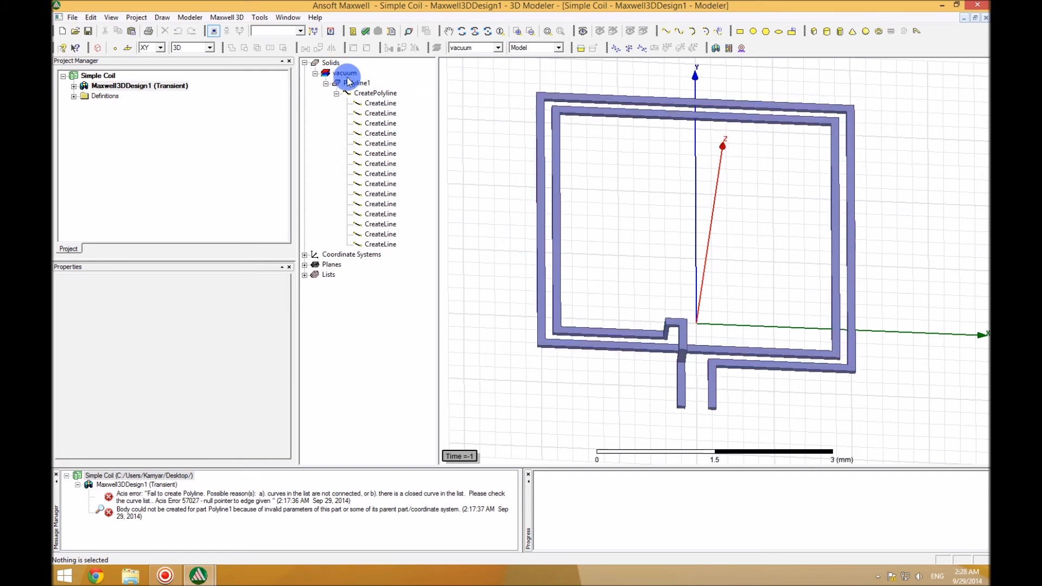
Select all vacuum objects, assign copper material and an orange display colour
right_click(341, 72)
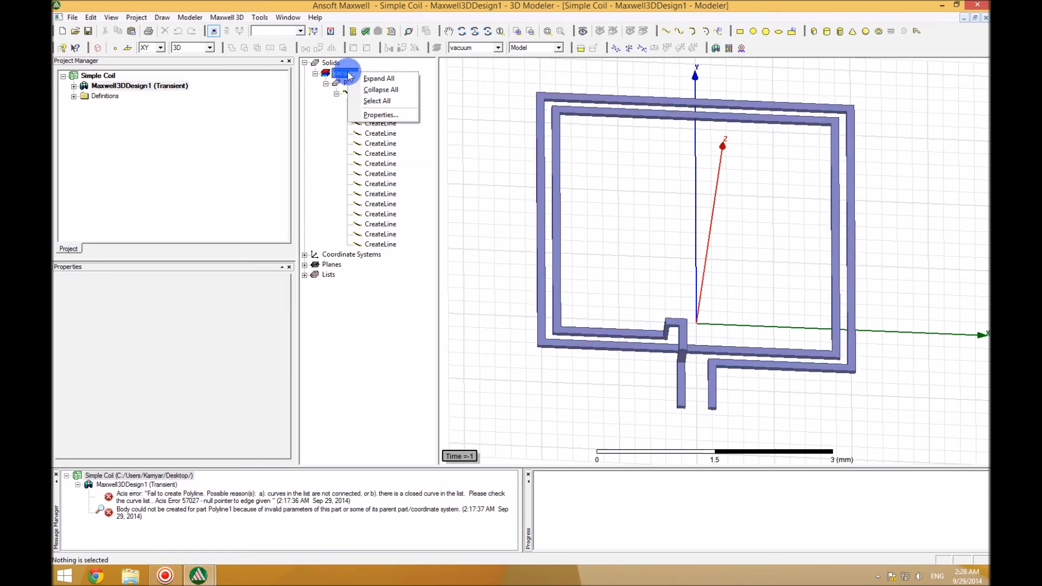
click(352, 84)
text(c)
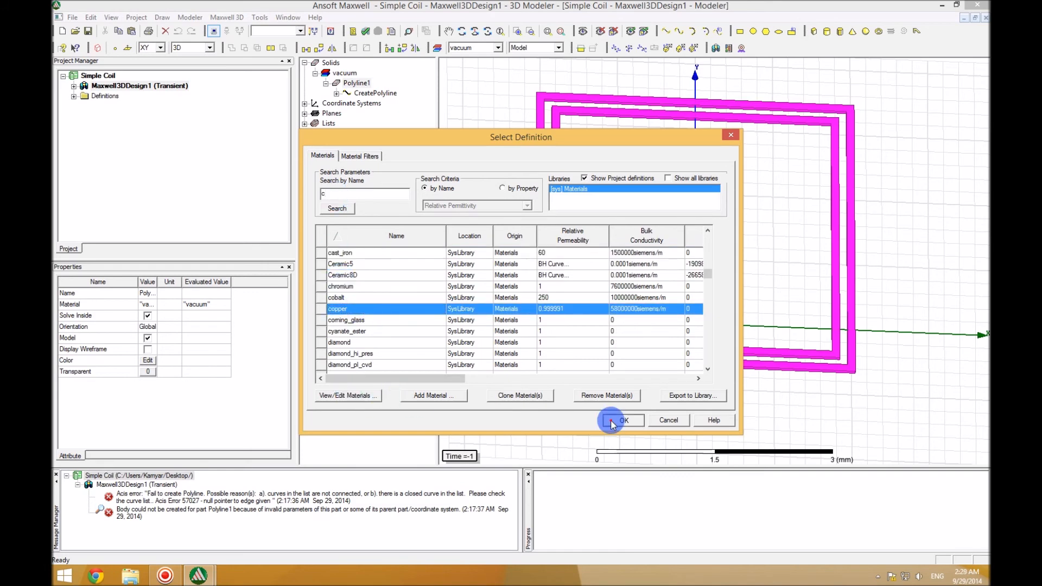
click(619, 420)
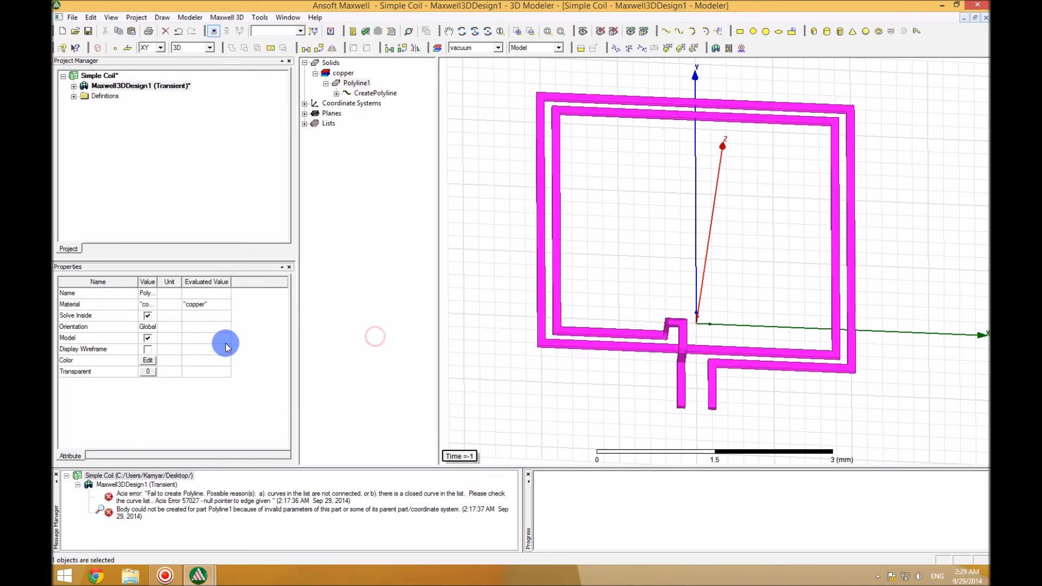
click(148, 360)
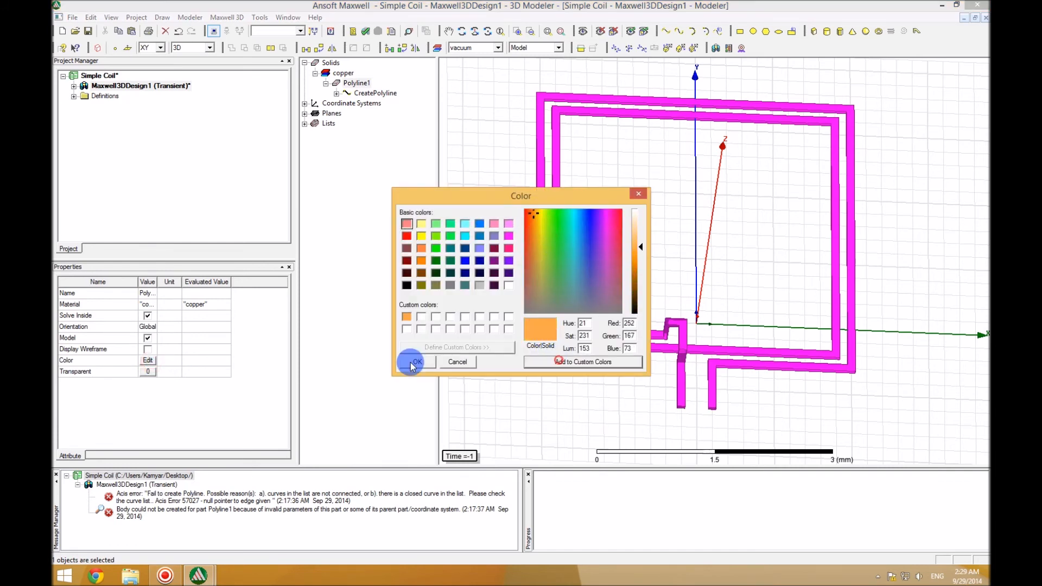
click(414, 361)
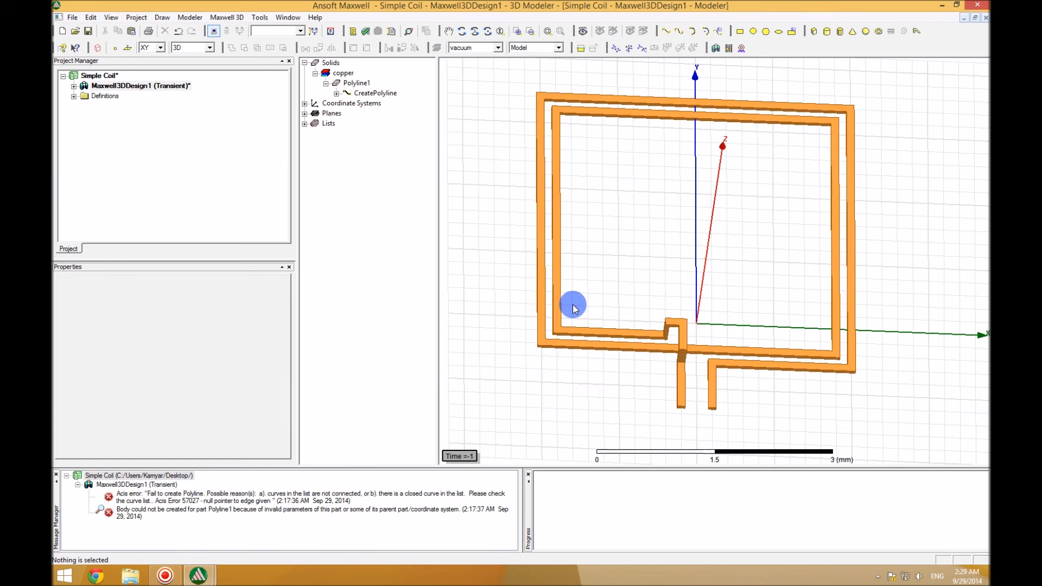
mouse_move(920, 241)
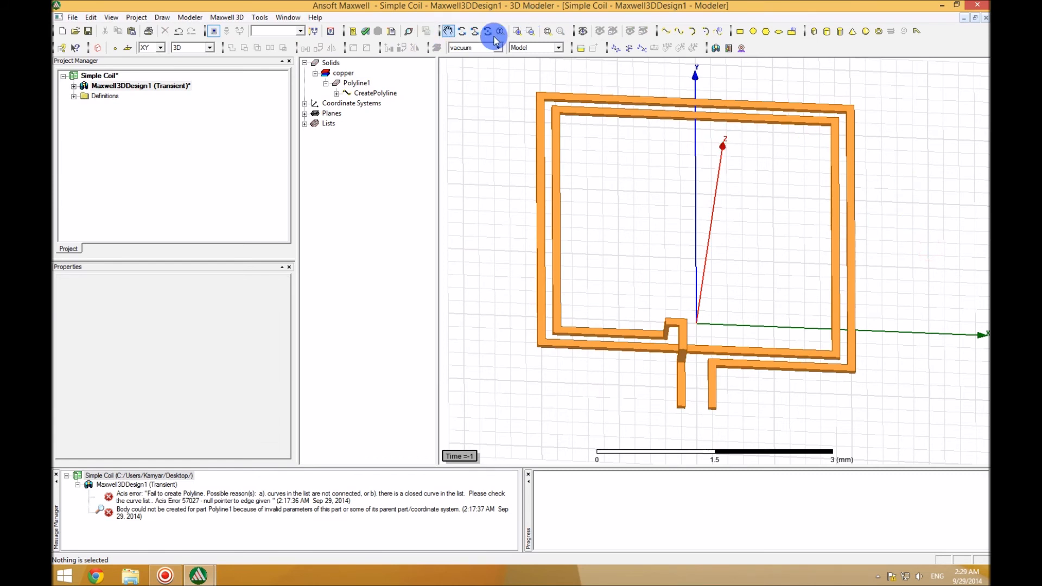
mouse_move(669, 48)
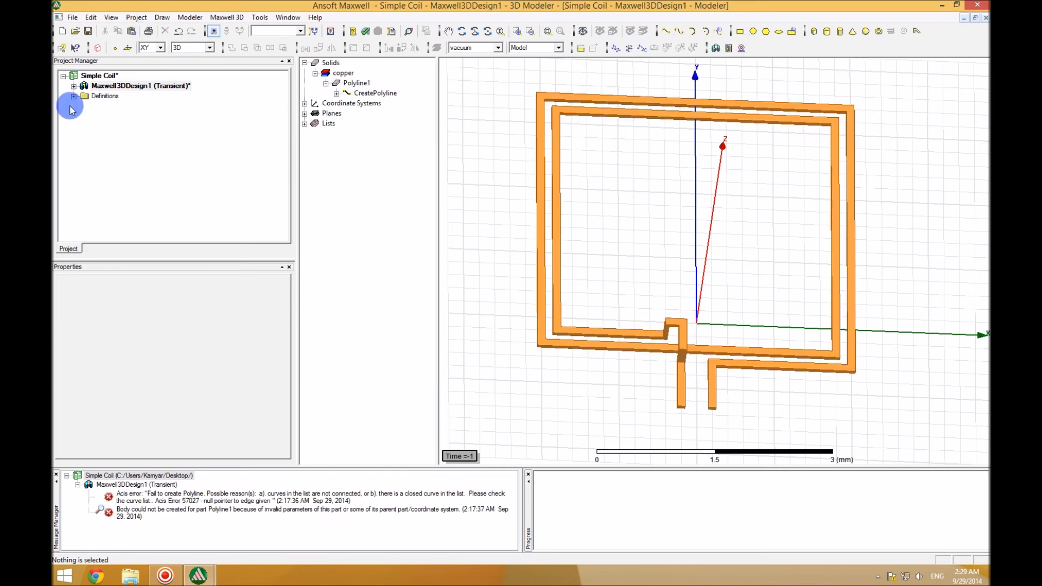
Set the via design variable to 0.2 mm and begin editing trace to 0.2 mm
click(140, 85)
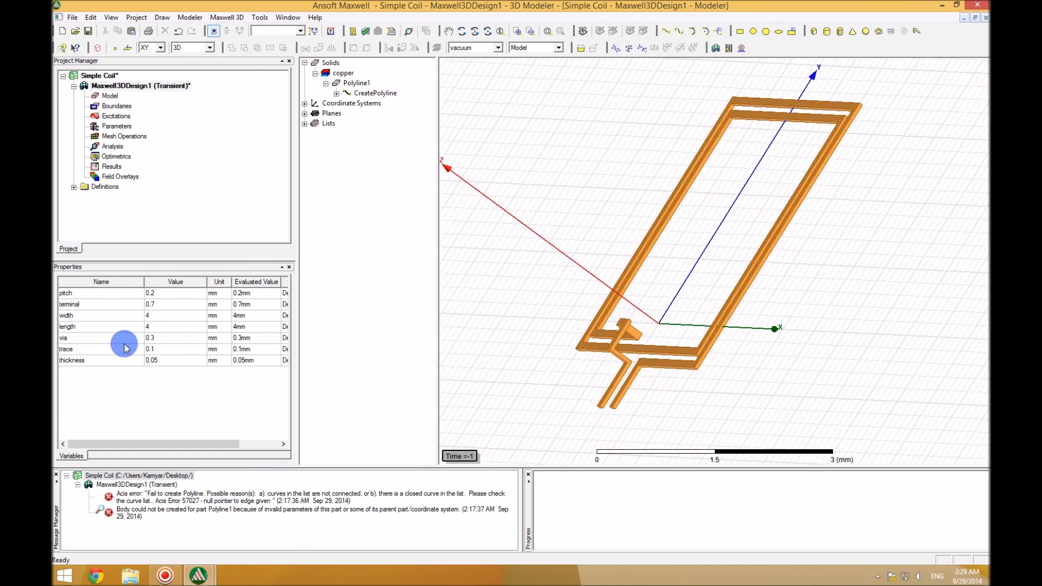
double_click(159, 337)
text(0.2)
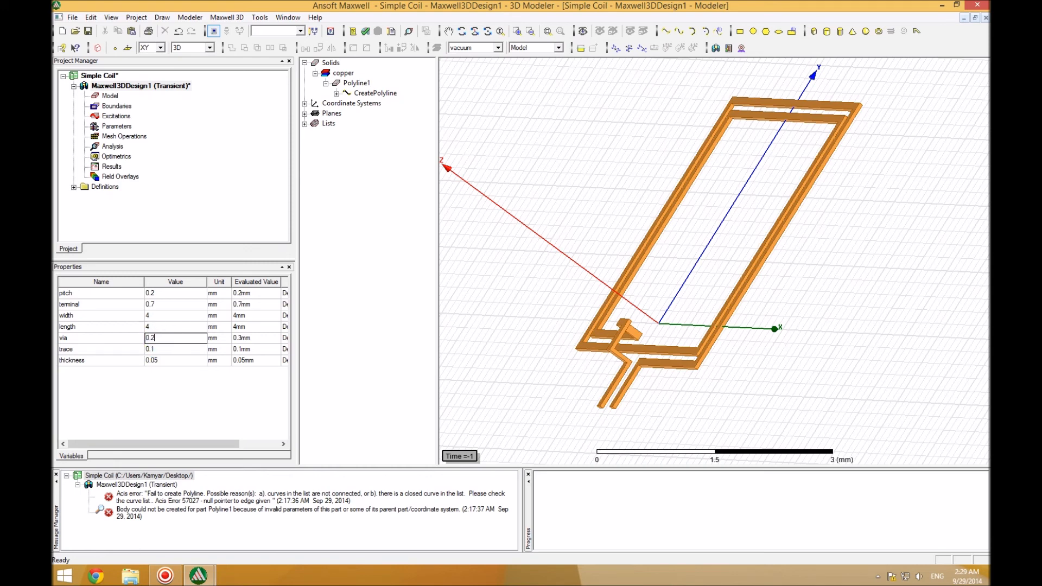
click(163, 348)
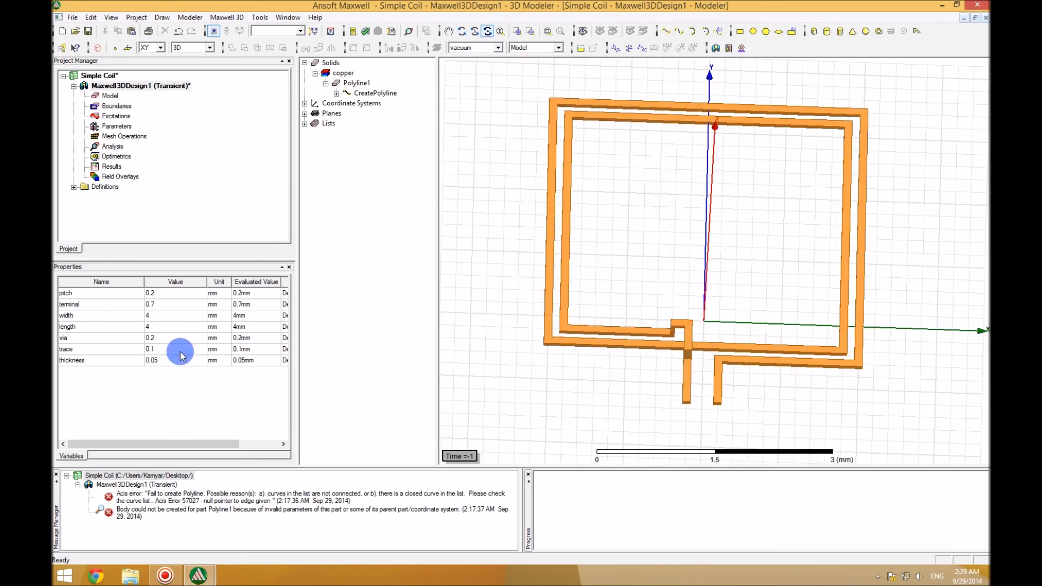
double_click(175, 348)
text(0.2)
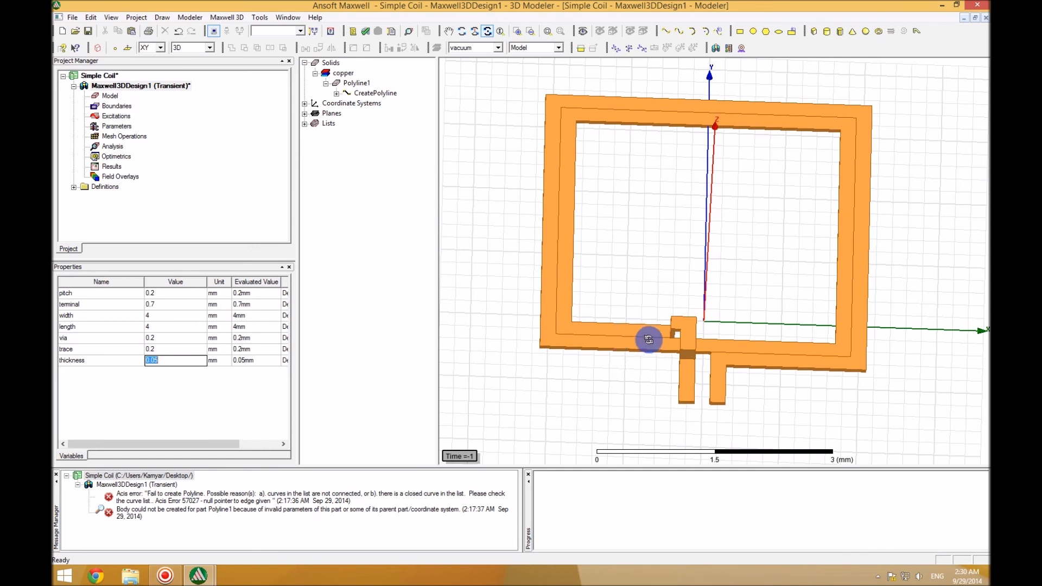
mouse_move(199, 317)
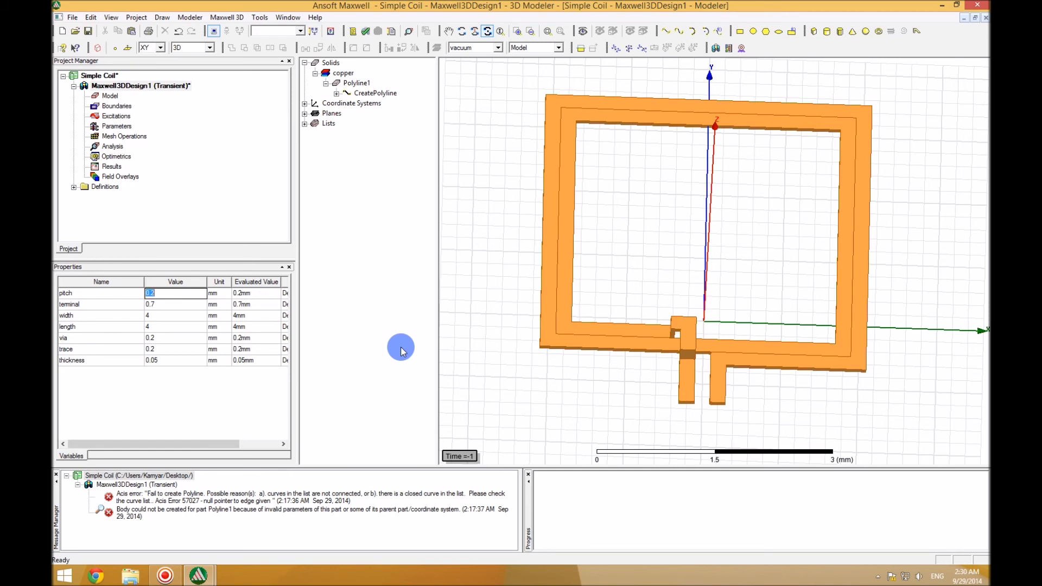
Define pitch as trace+dist and create the dist variable at 0.2 mm
text(trace)
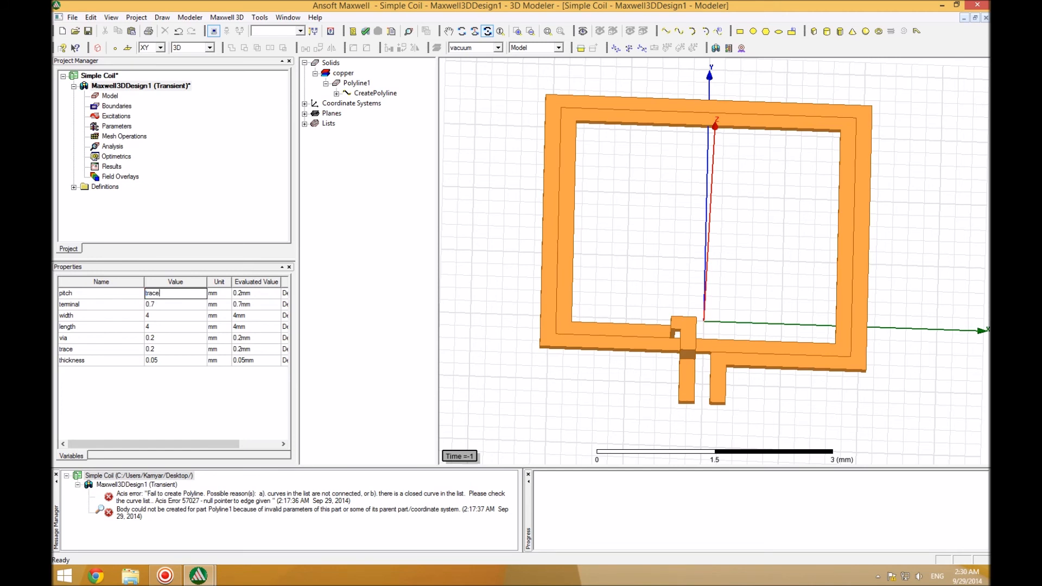
text(+dist)
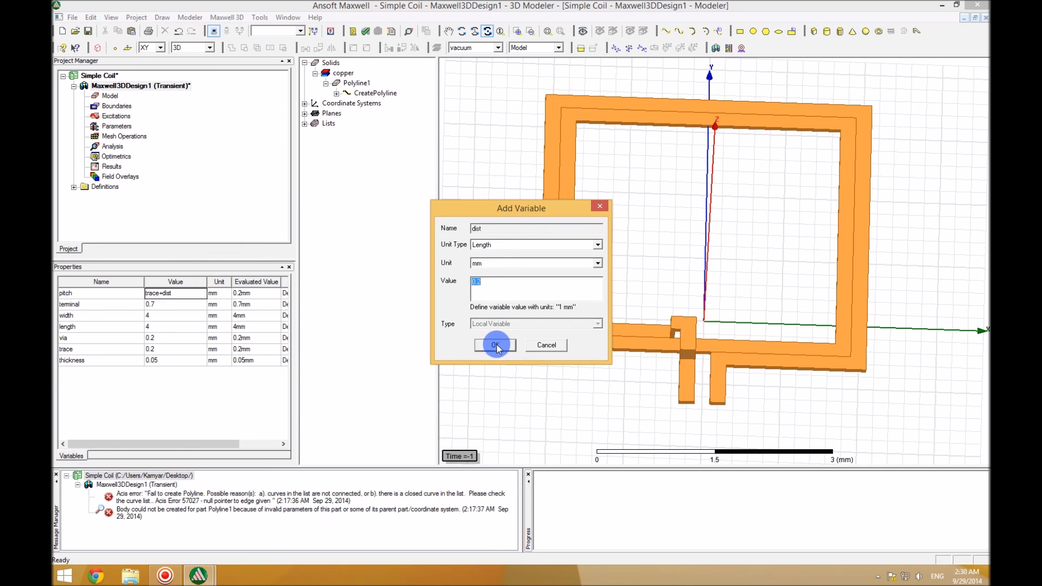
click(495, 345)
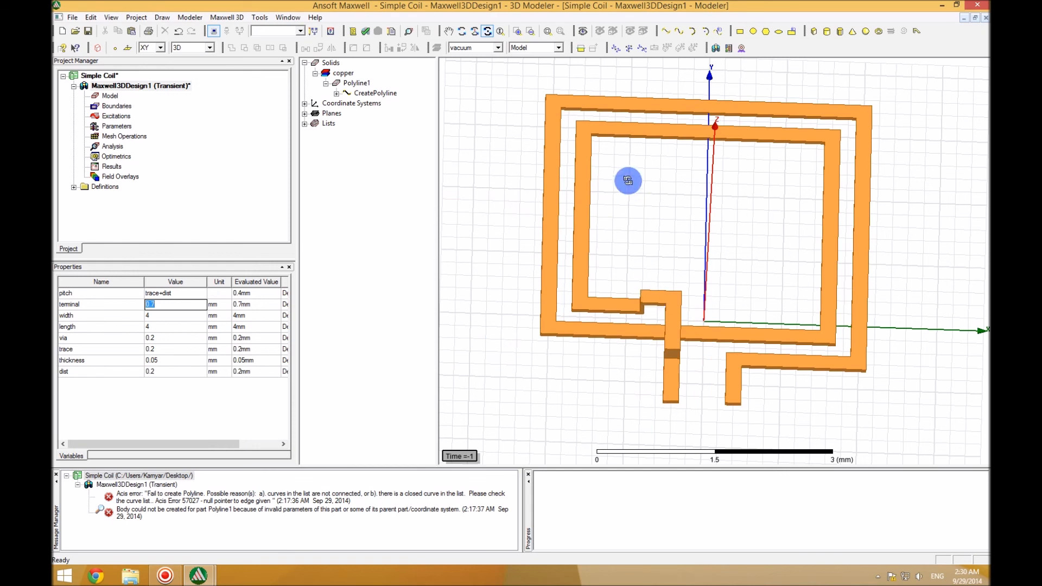
mouse_move(601, 315)
text(0.1)
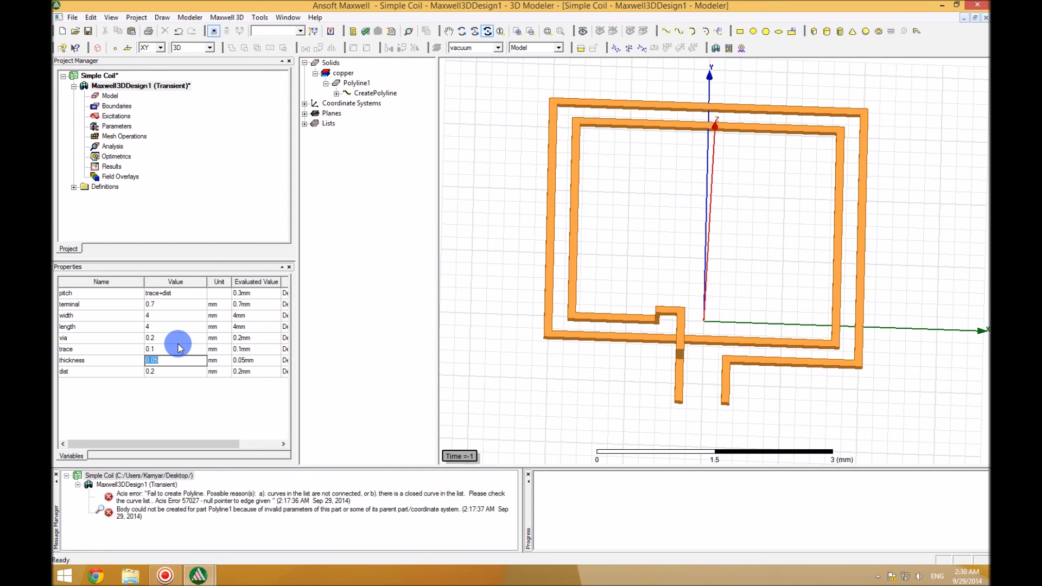
Re-edit trace and dist, ending with trace 0.3 mm and dist 0.1 mm
click(175, 348)
text(0.3)
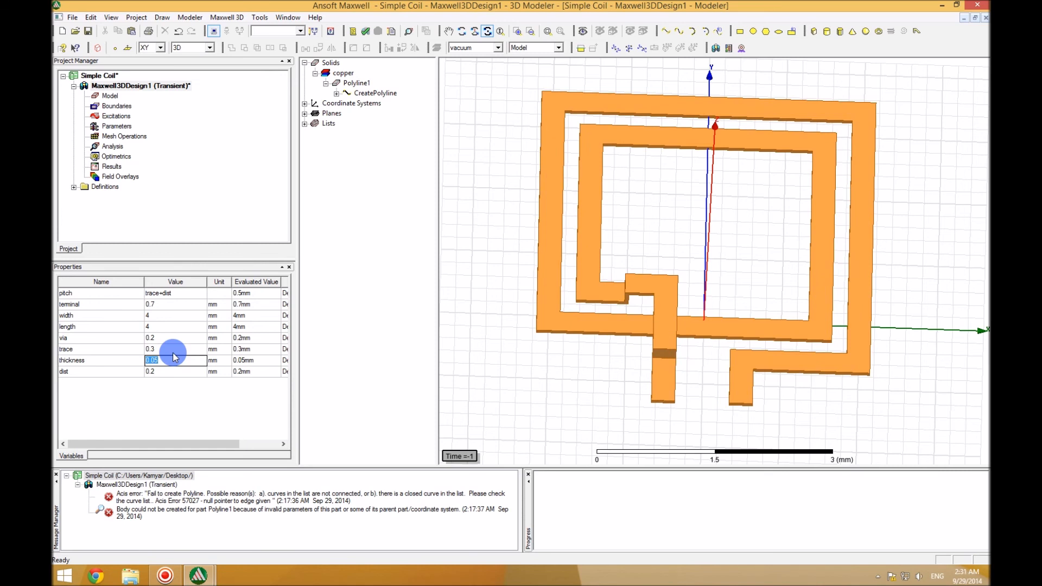
mouse_move(184, 346)
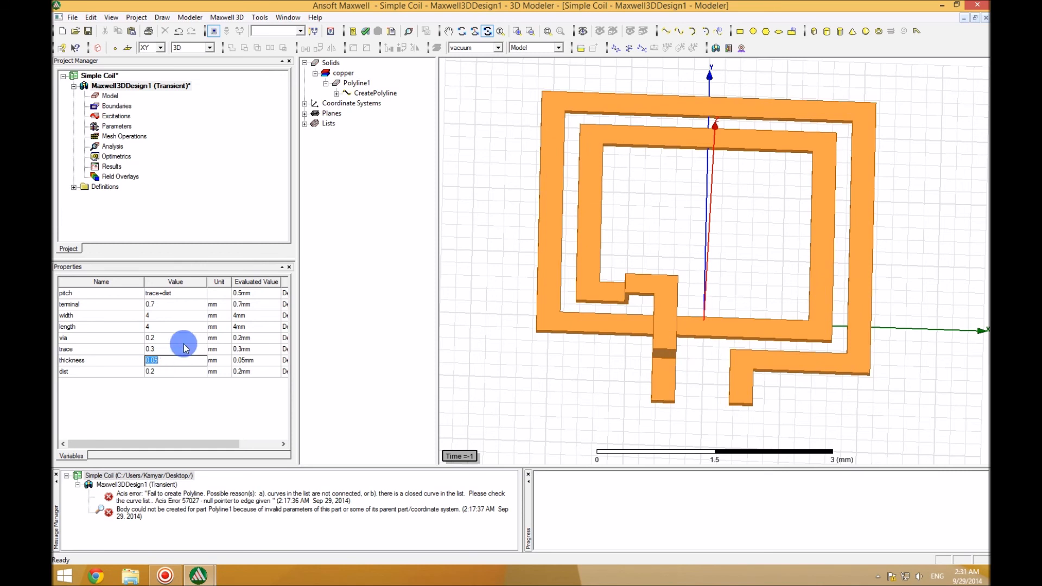
click(175, 371)
text(0.1)
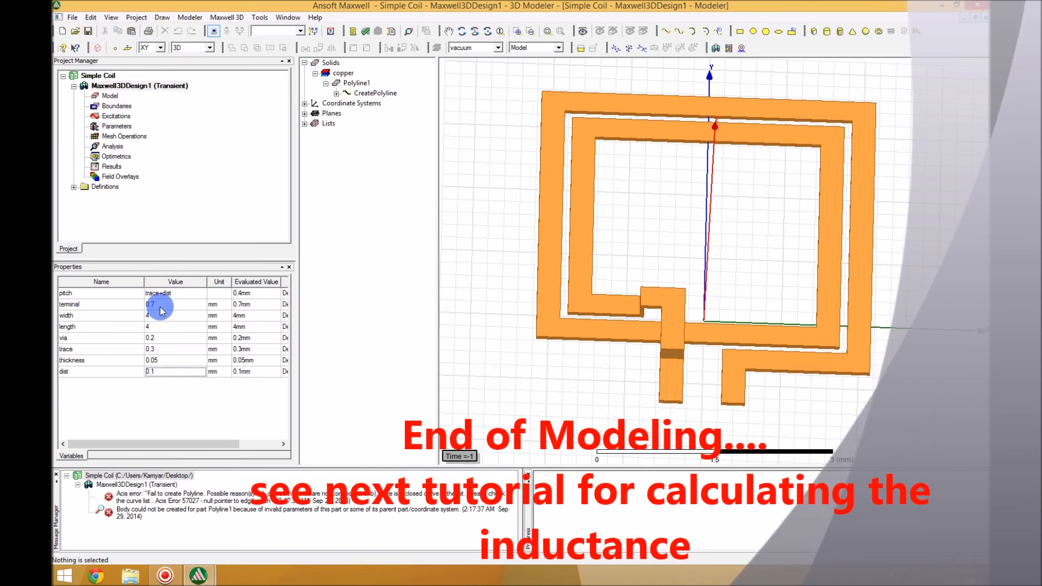
mouse_move(96, 322)
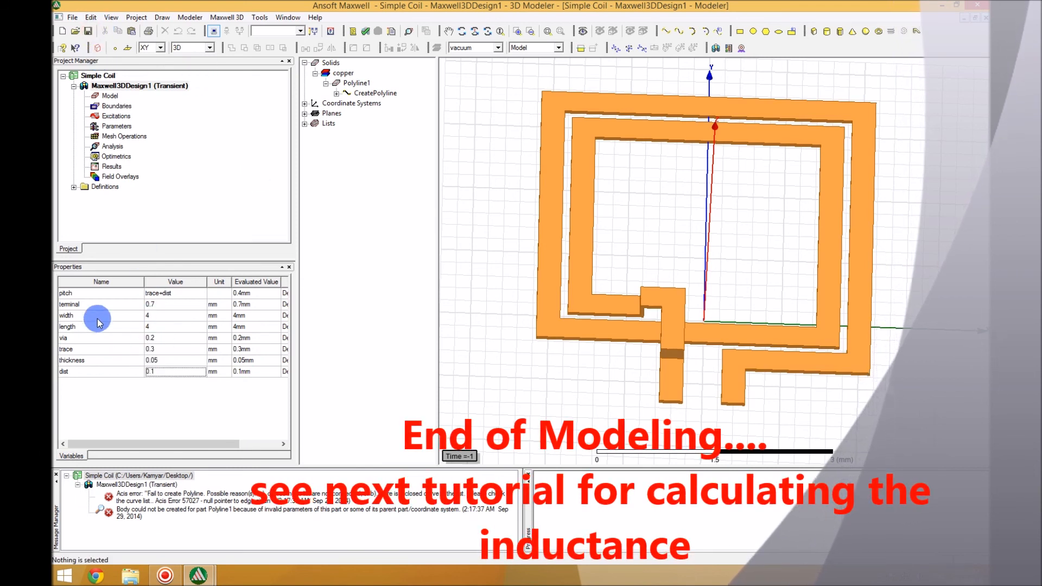